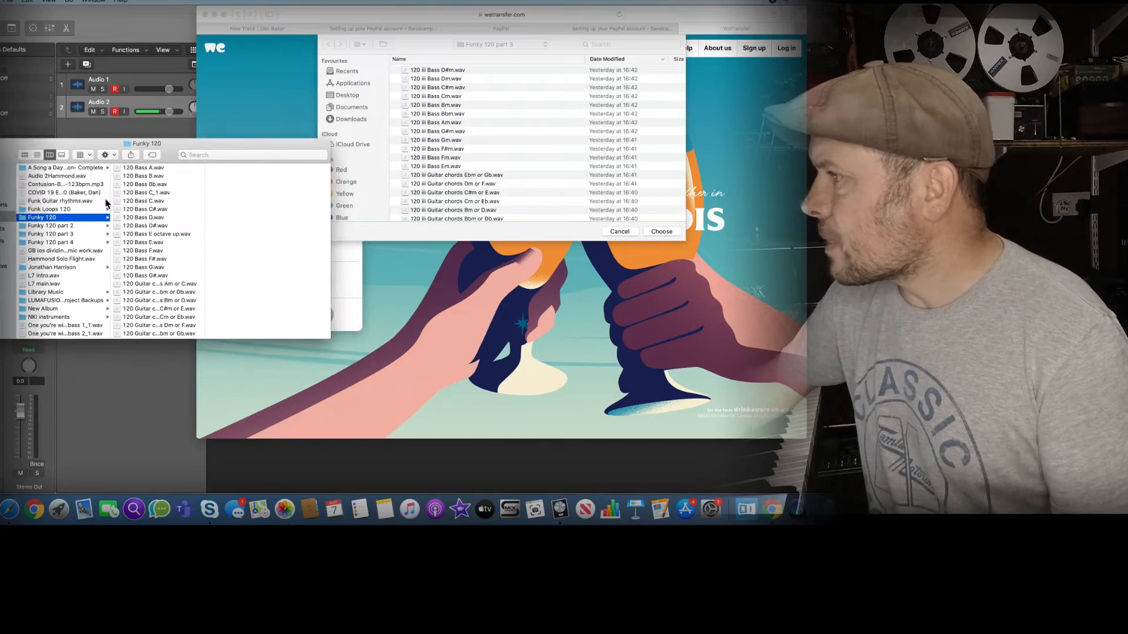
Add 120 Bass E.wav and both Em or G guitar WAVs from Desktop's Funky 120 folder
{"action": "left_click", "coordinate": [143, 241]}
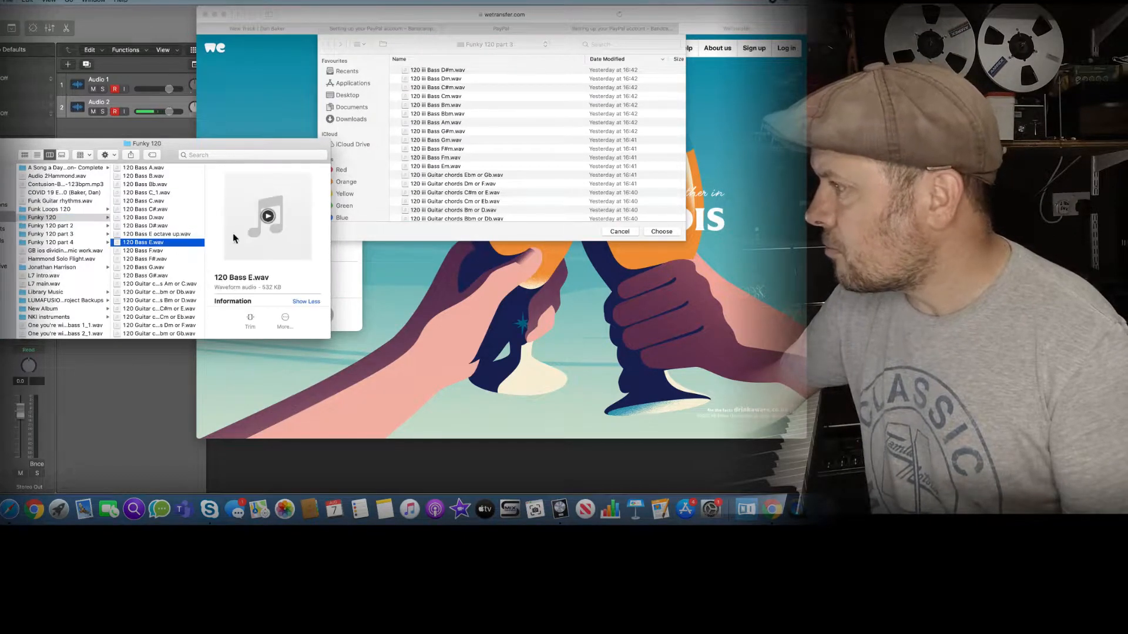
{"action": "left_click", "coordinate": [267, 216]}
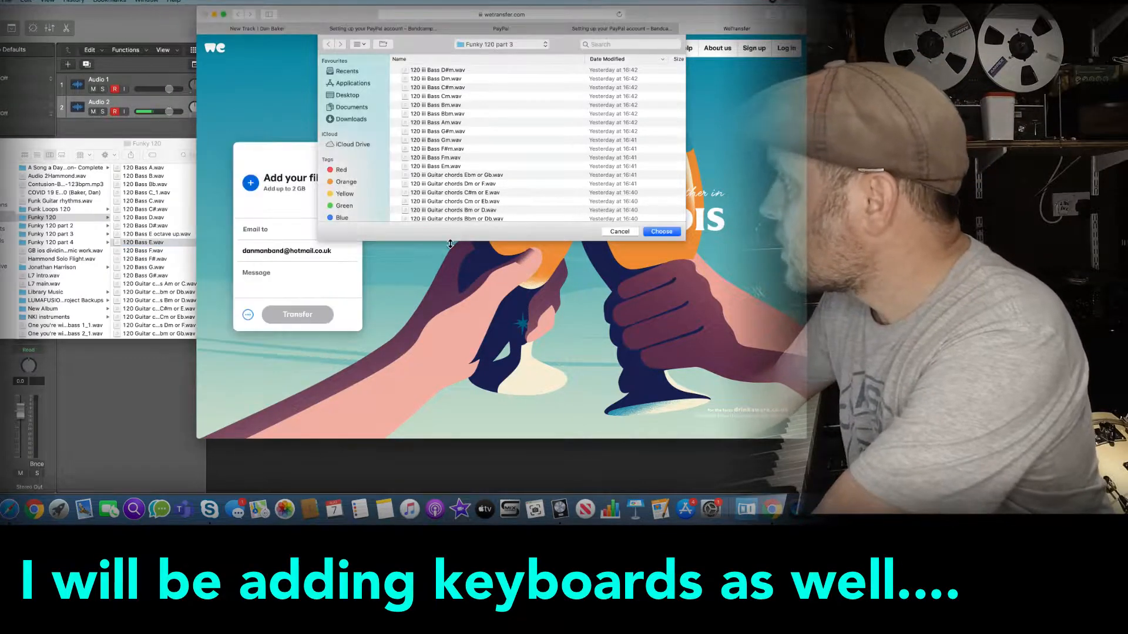
{"action": "left_click", "coordinate": [500, 44]}
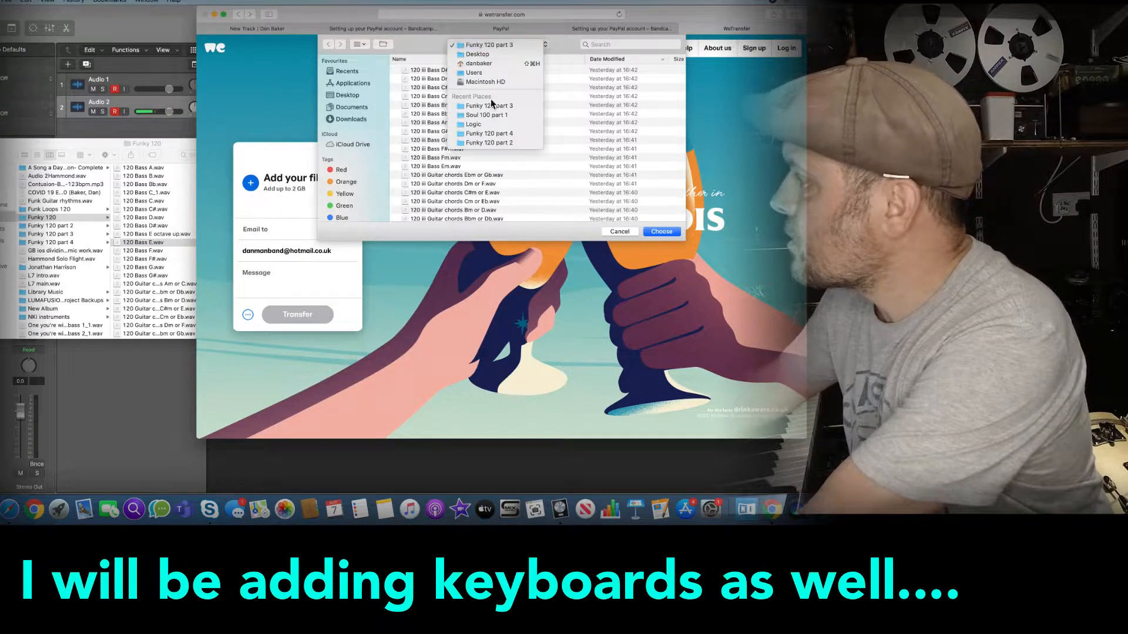
{"action": "left_click", "coordinate": [490, 106]}
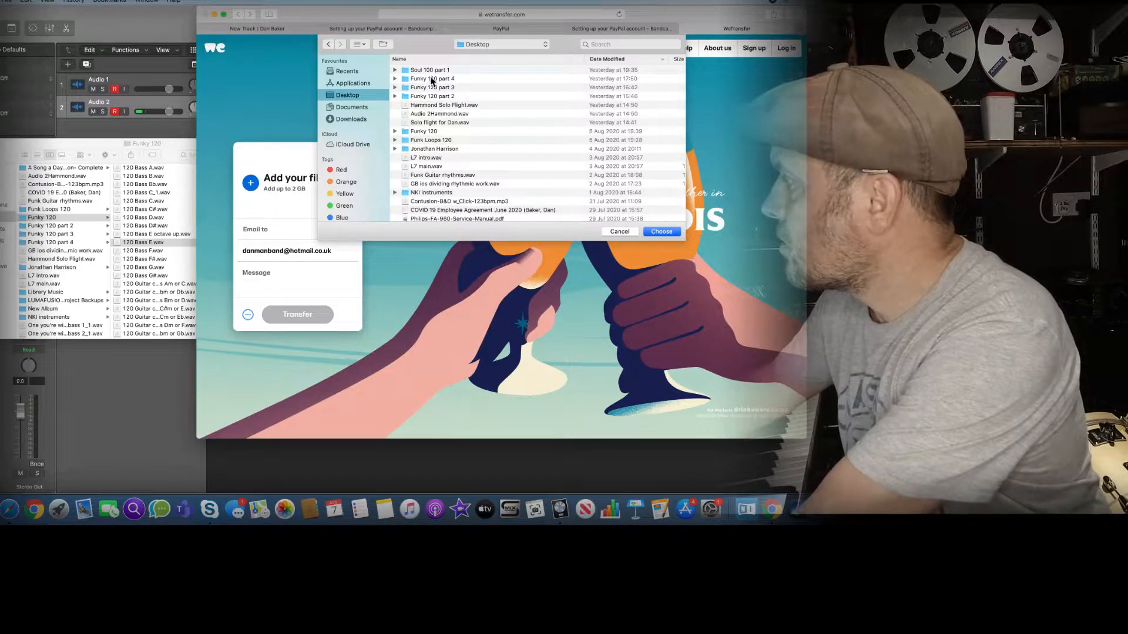
{"action": "double_click", "coordinate": [423, 131]}
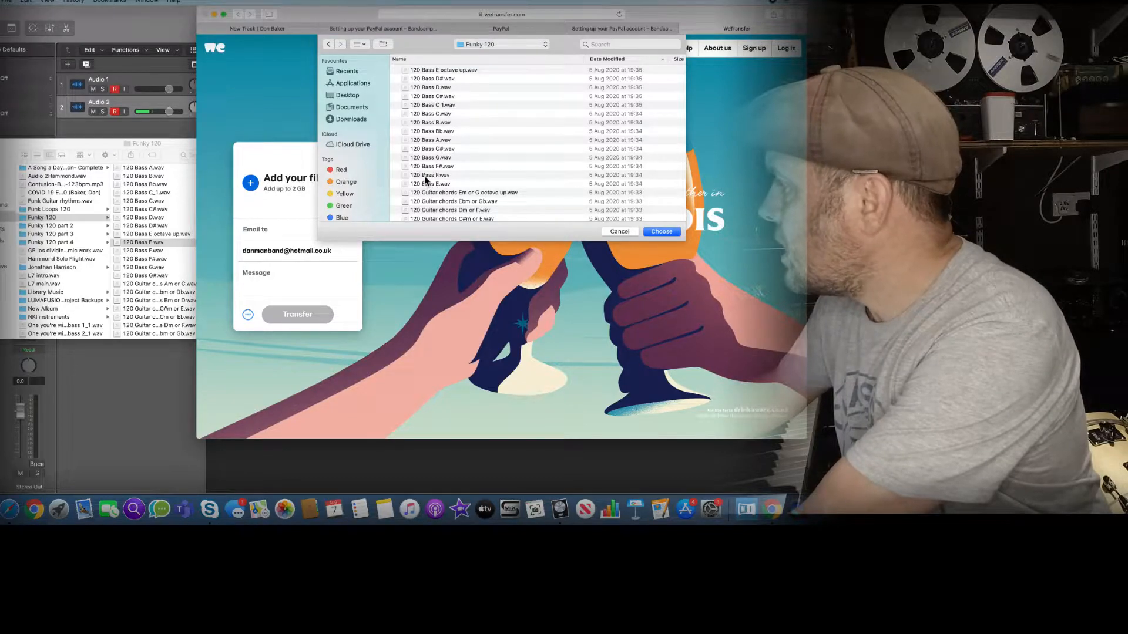
{"action": "left_click", "coordinate": [430, 183]}
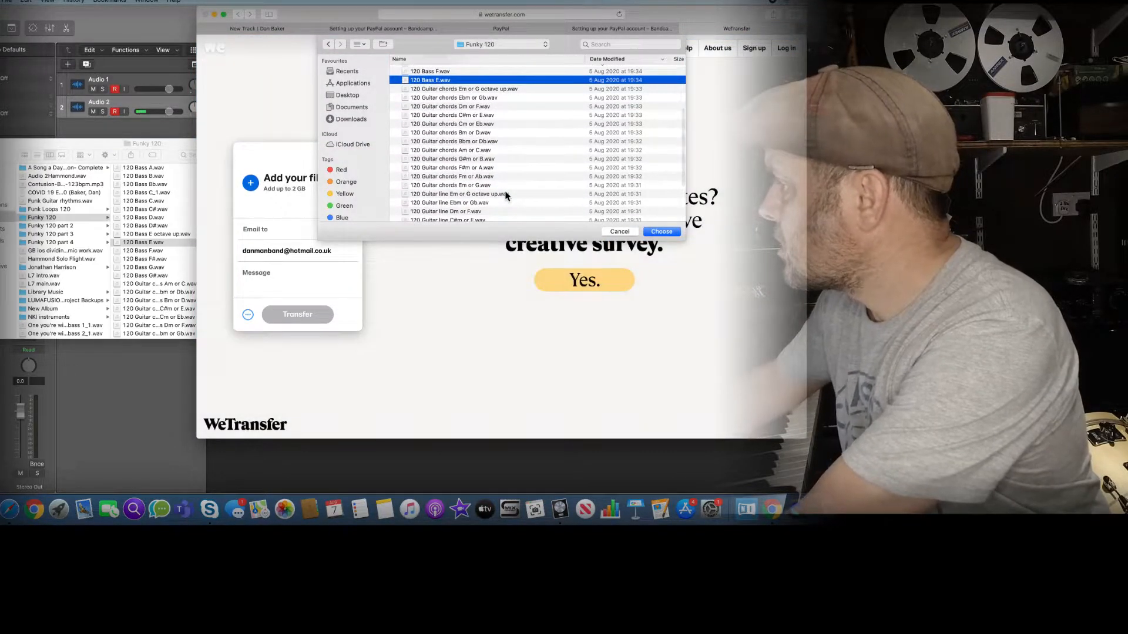
{"action": "scroll", "scroll_direction": "down", "scroll_amount": 3}
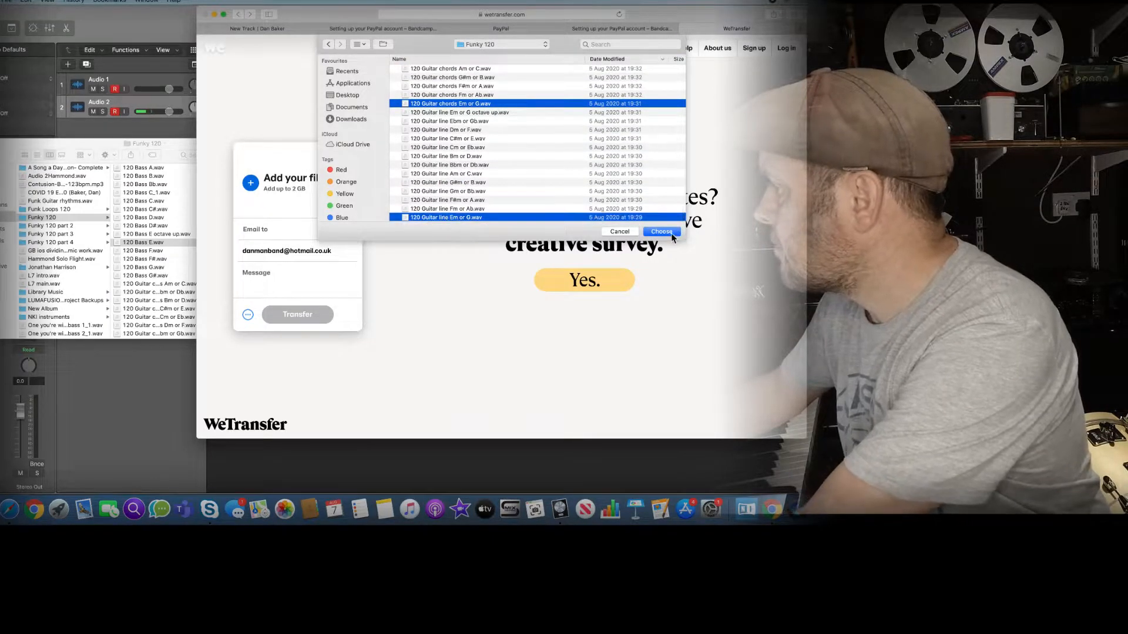
{"action": "left_click", "coordinate": [659, 231]}
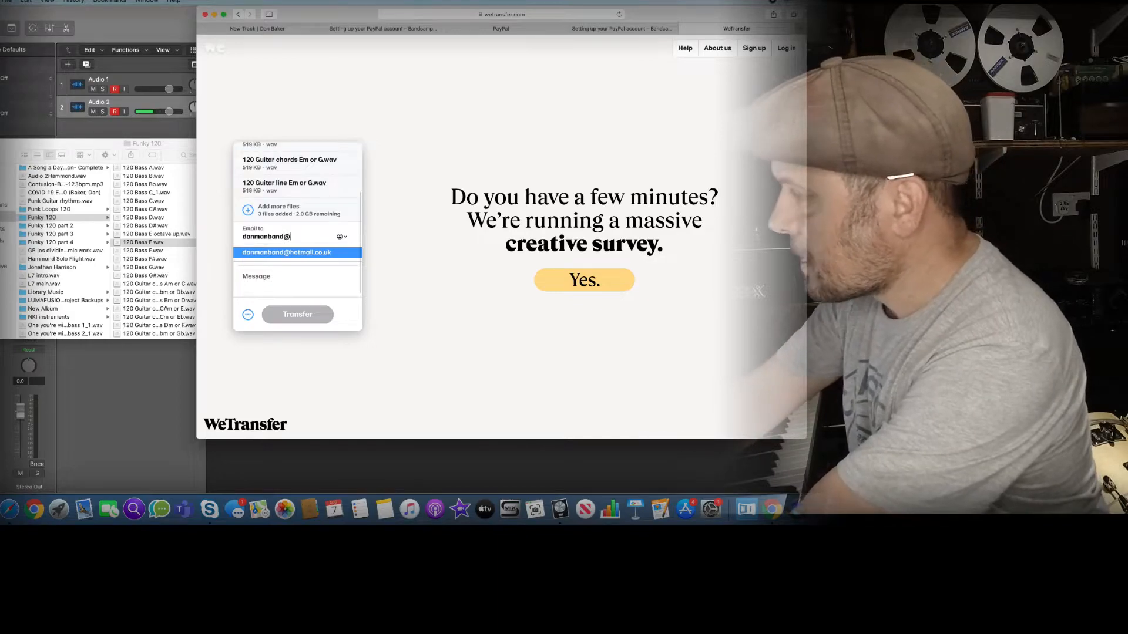
Address the transfer to the suggested hotmail address and send it
{"action": "type", "text": "hotmail.co.uk"}
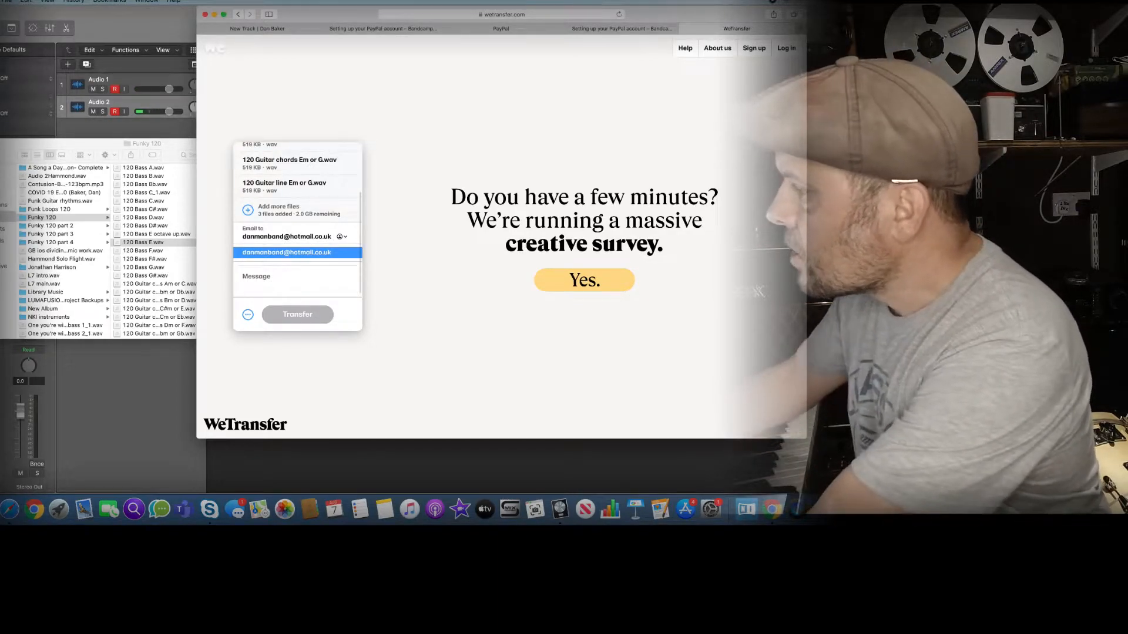
{"action": "left_click", "coordinate": [297, 314]}
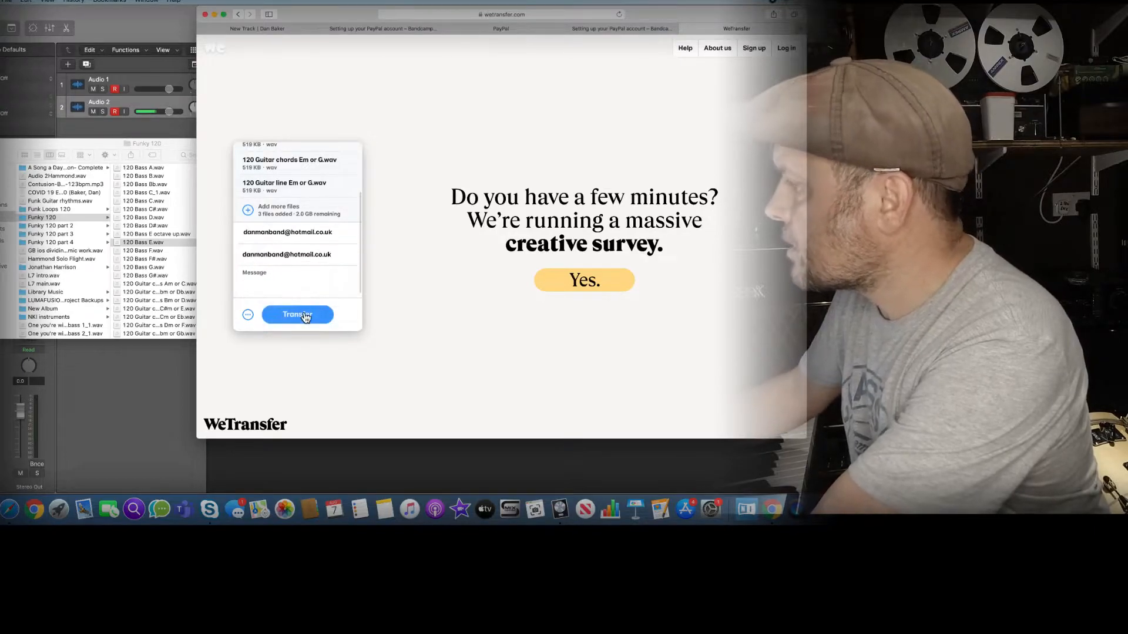
{"action": "left_click", "coordinate": [298, 314]}
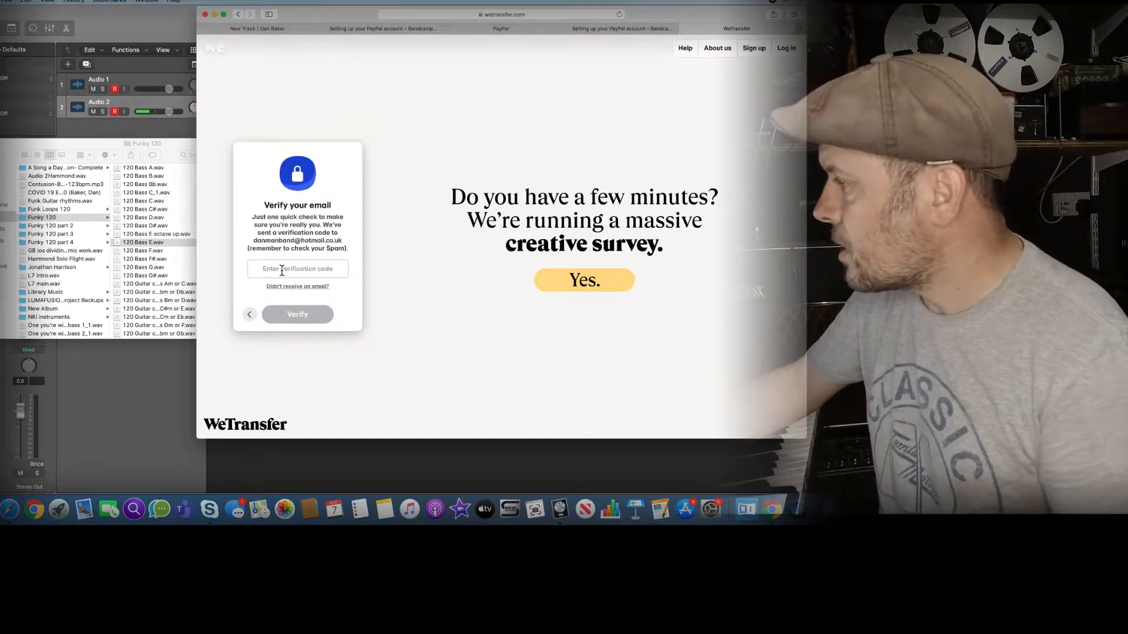
{"action": "left_click", "coordinate": [297, 269]}
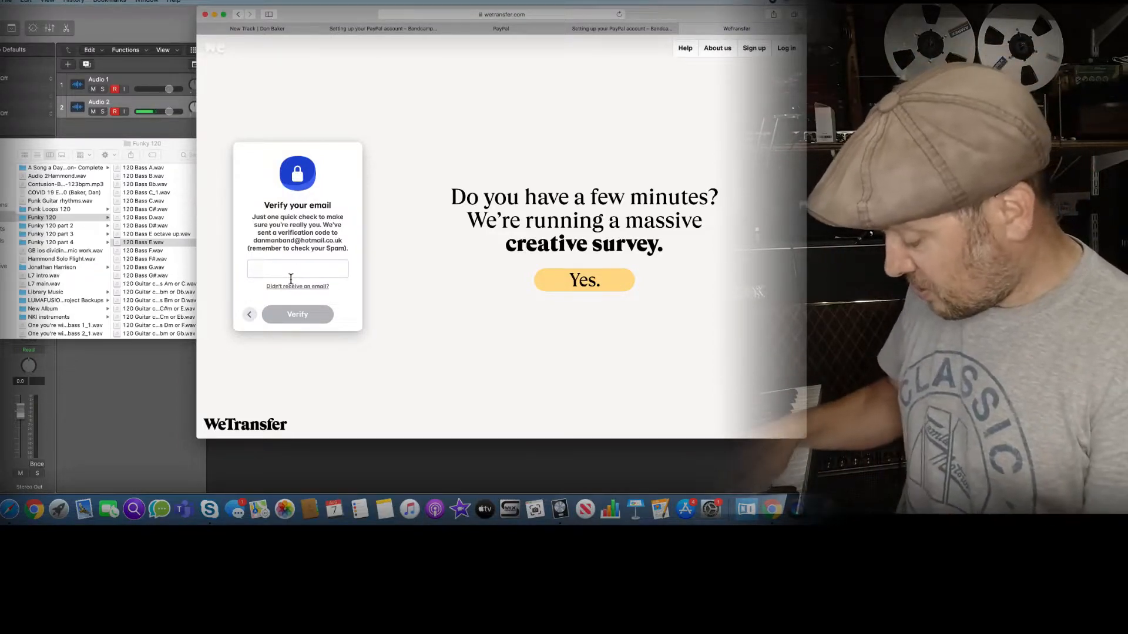
{"action": "mouse_move", "coordinate": [228, 359]}
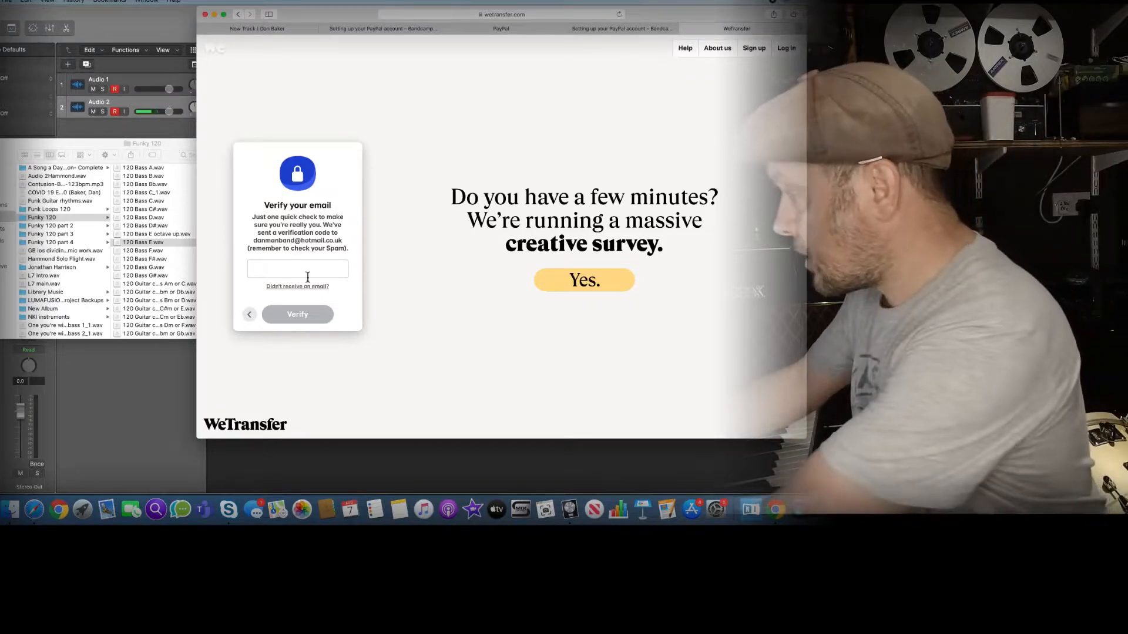
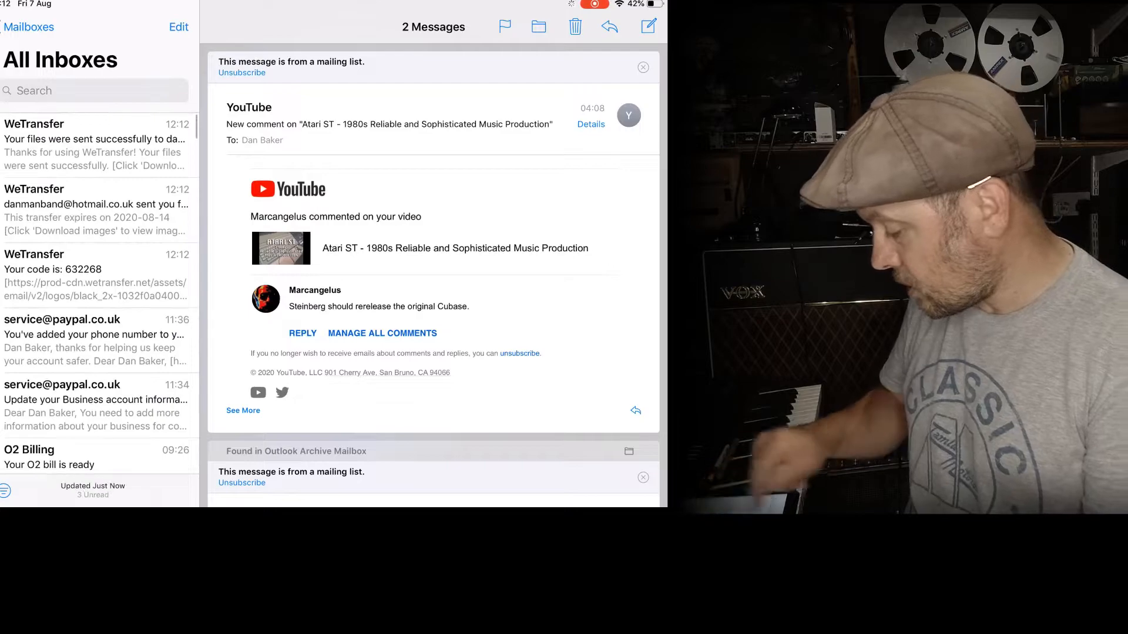
Open the WeTransfer 'sent you some files' email and start downloading the three WAVs
{"action": "left_click", "coordinate": [96, 210]}
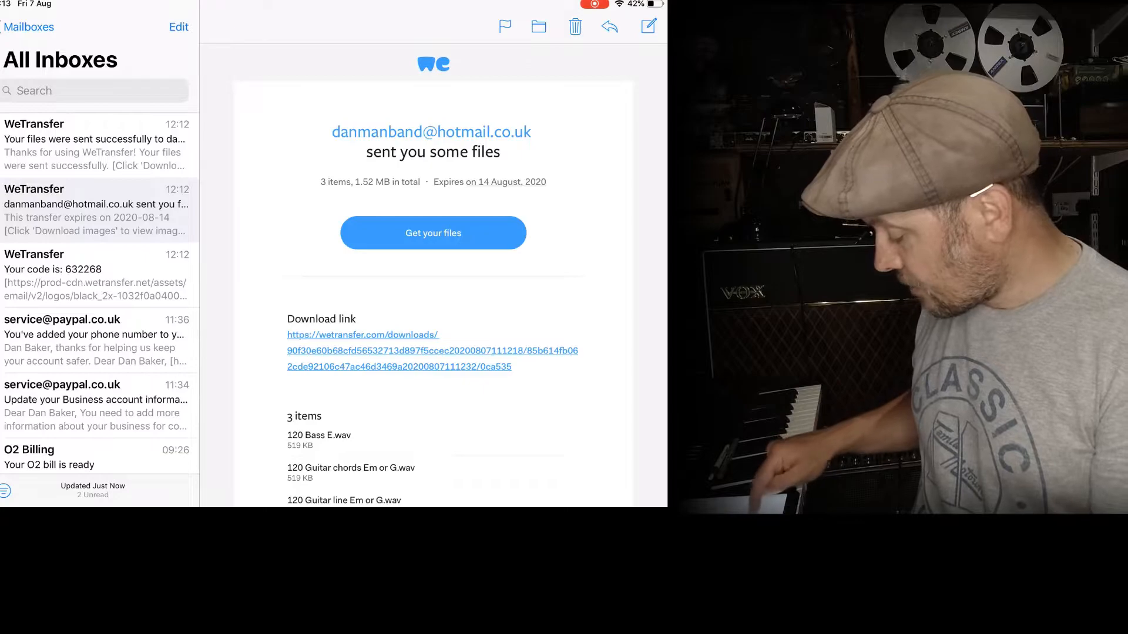
{"action": "scroll", "scroll_direction": "up", "scroll_amount": 3}
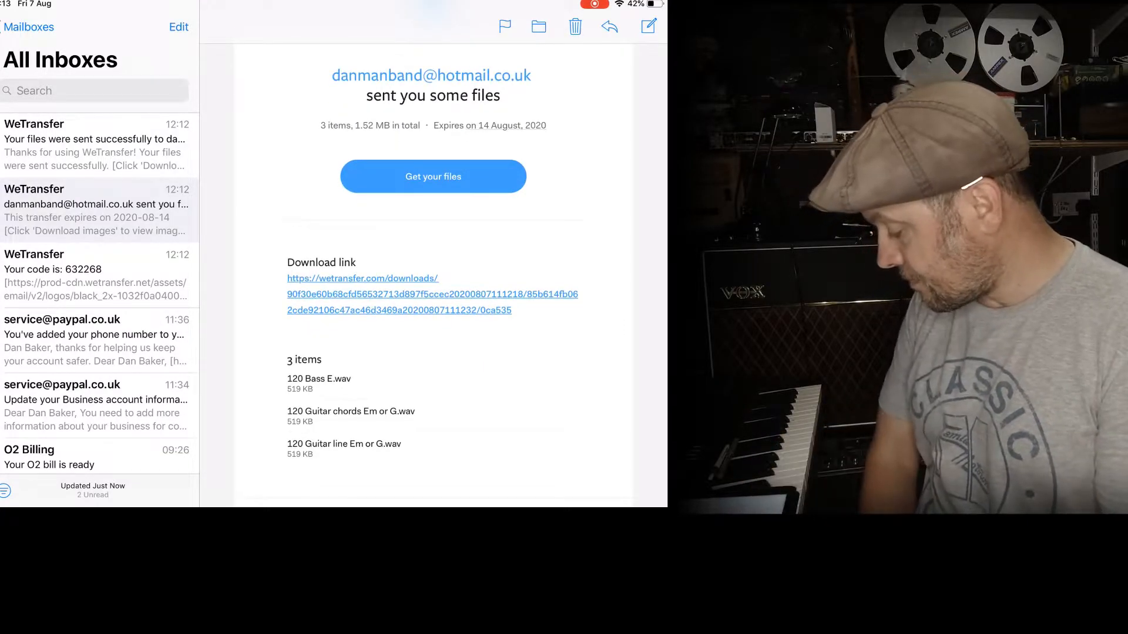
{"action": "left_click", "coordinate": [433, 176]}
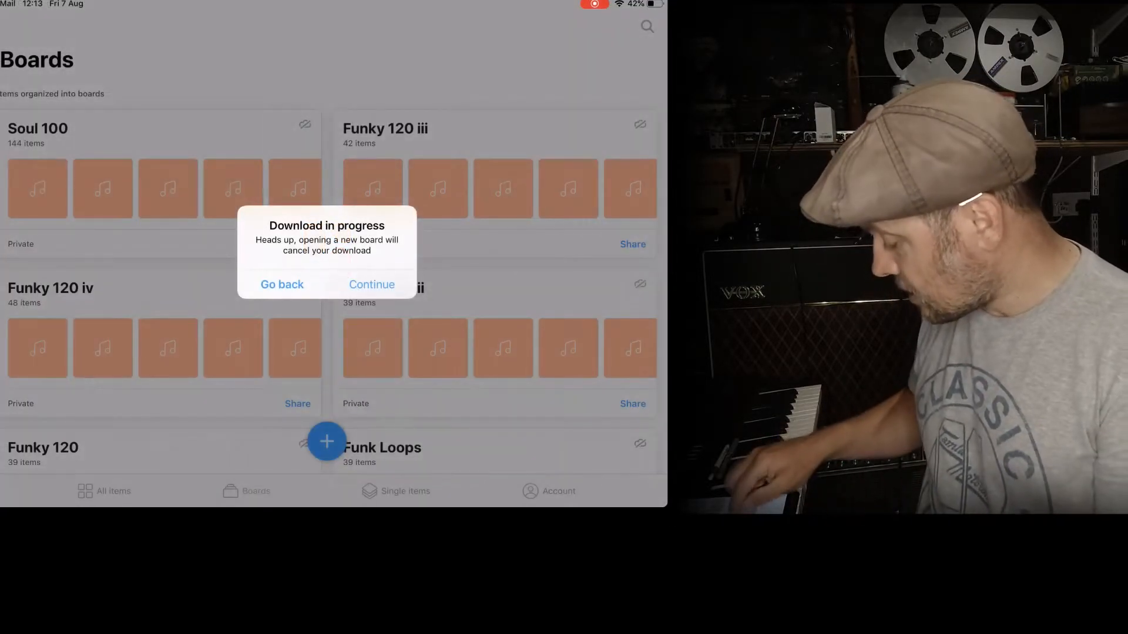
Keep the download going, save the three WAVs, and file them in a new 'Riffs In e' board
{"action": "left_click", "coordinate": [371, 284]}
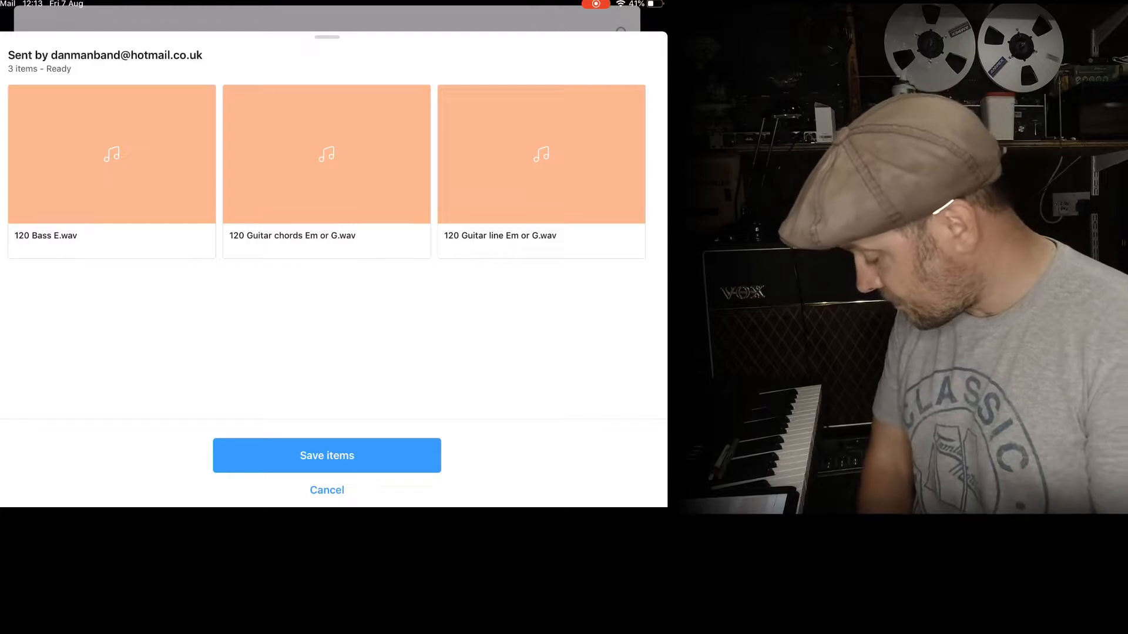
{"action": "left_click", "coordinate": [327, 455]}
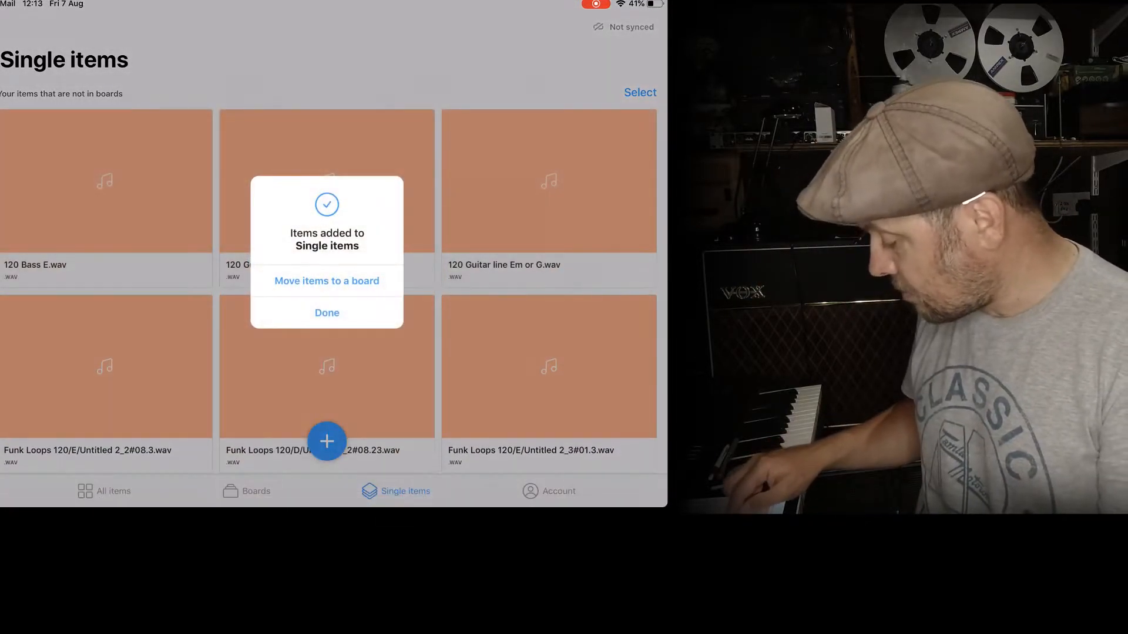
{"action": "left_click", "coordinate": [326, 281]}
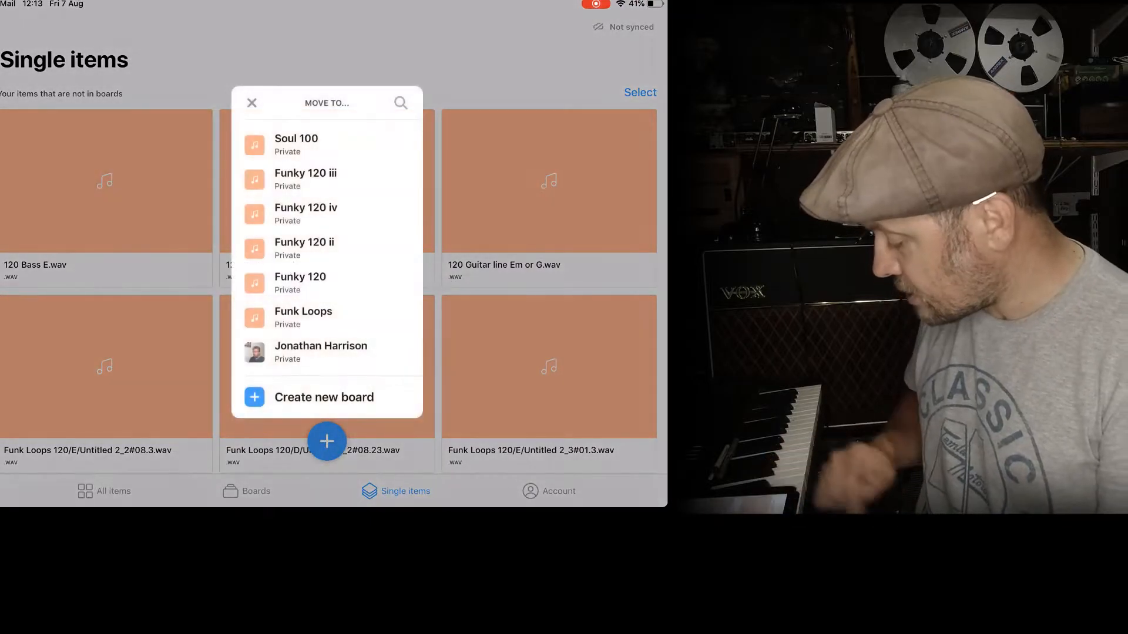
{"action": "left_click", "coordinate": [323, 397]}
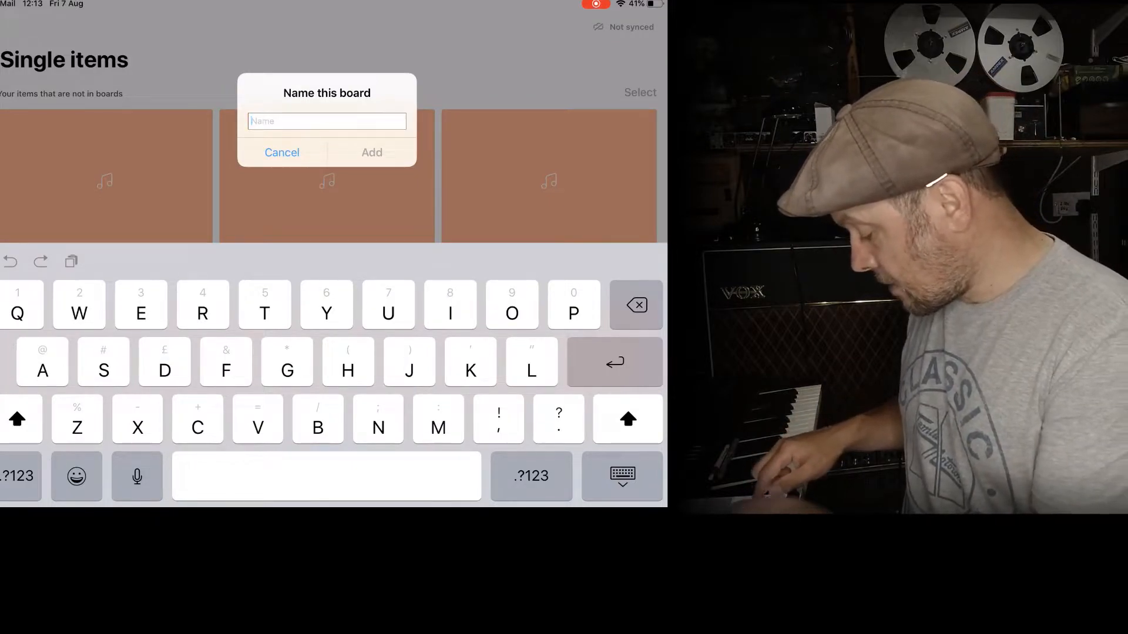
{"action": "type", "text": "B"}
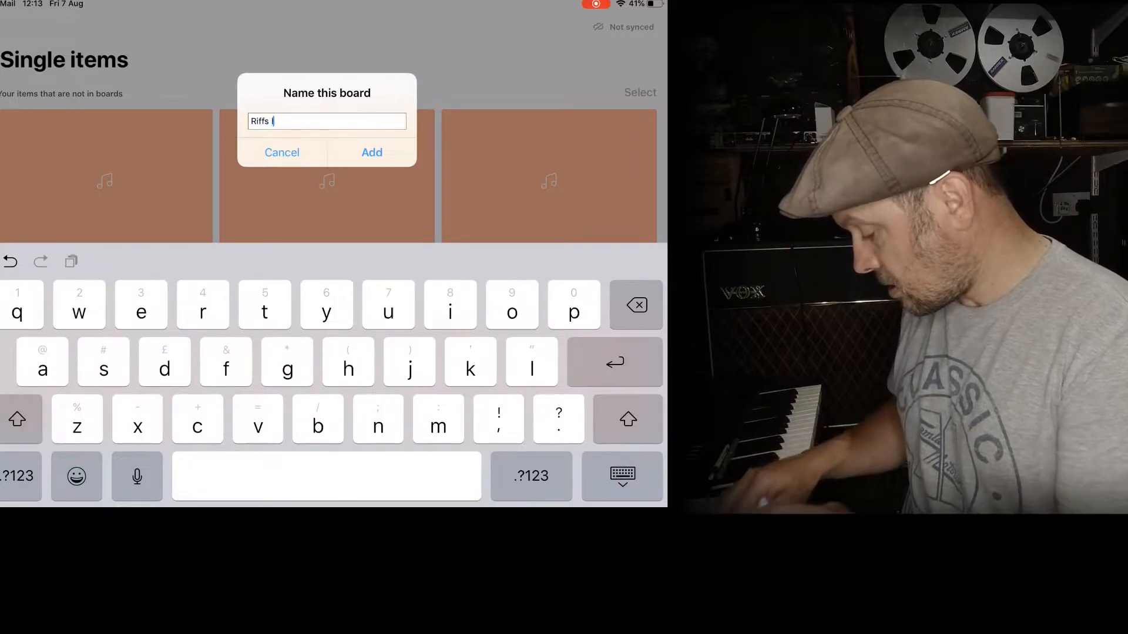
{"action": "type", "text": "In e"}
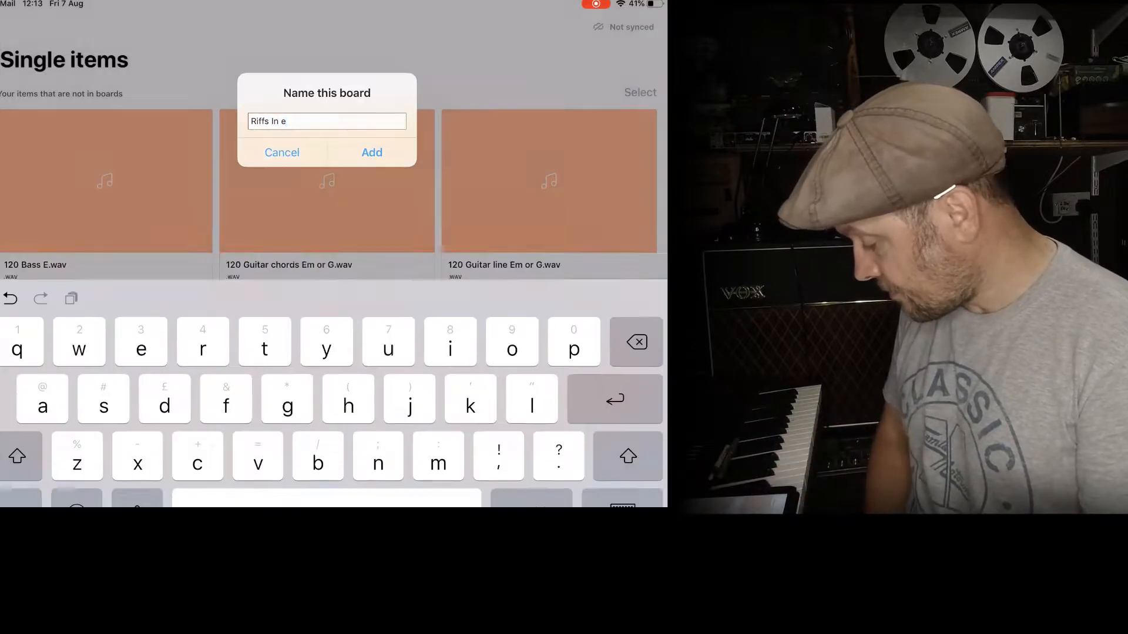
{"action": "left_click", "coordinate": [371, 152]}
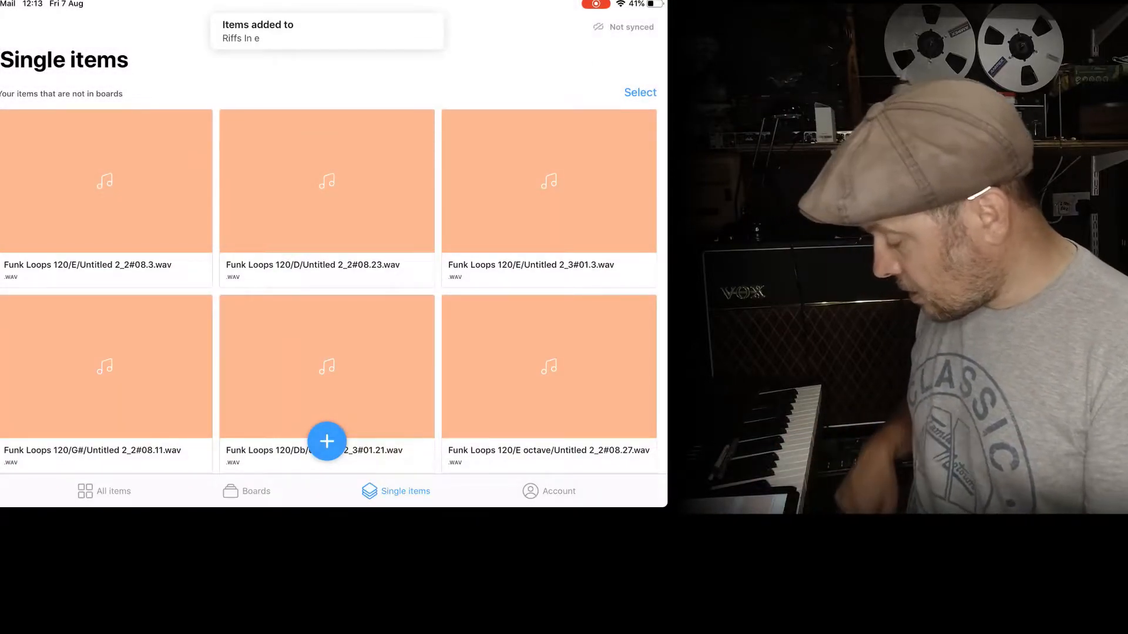
Select all three riffs in the Riffs In e board, save them to Files, and go Home
{"action": "left_click", "coordinate": [256, 491]}
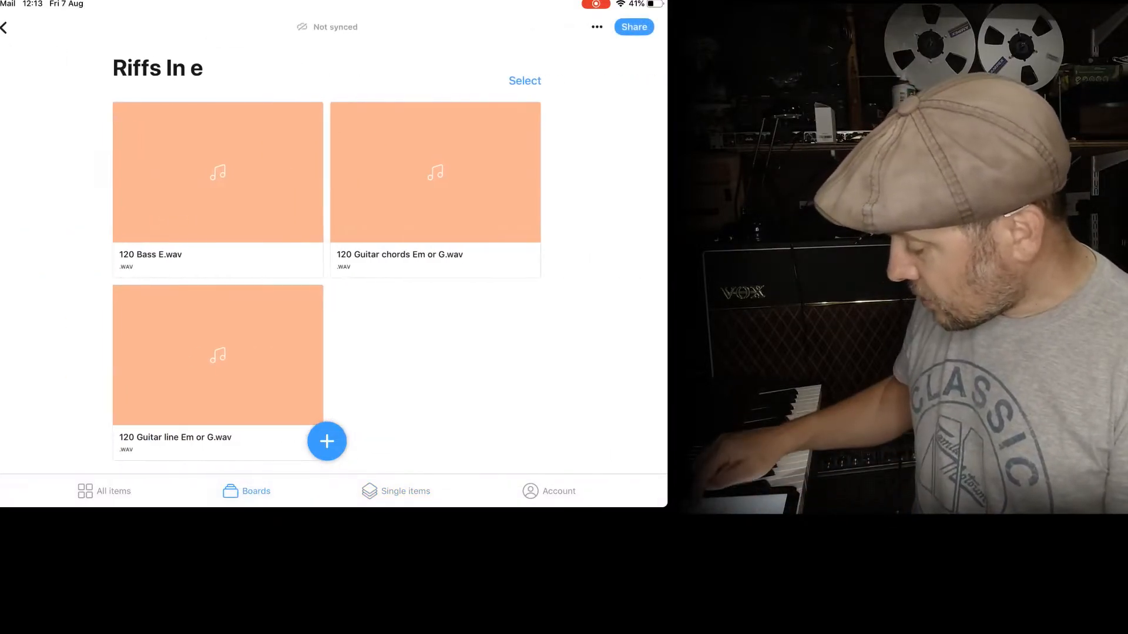
{"action": "left_click", "coordinate": [525, 80]}
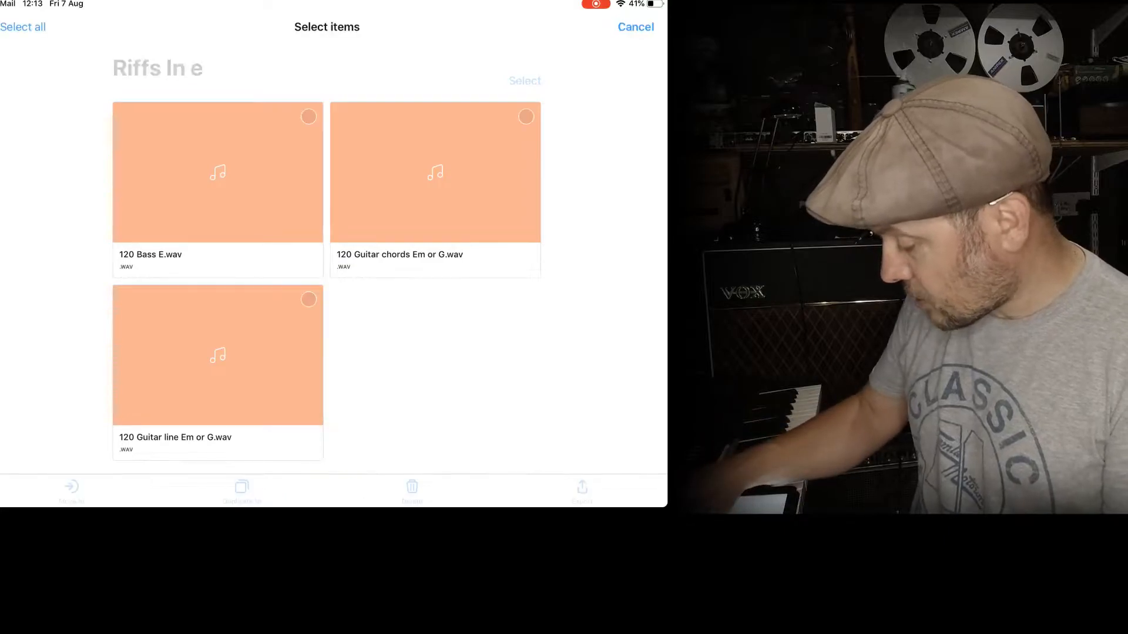
{"action": "left_click", "coordinate": [23, 26]}
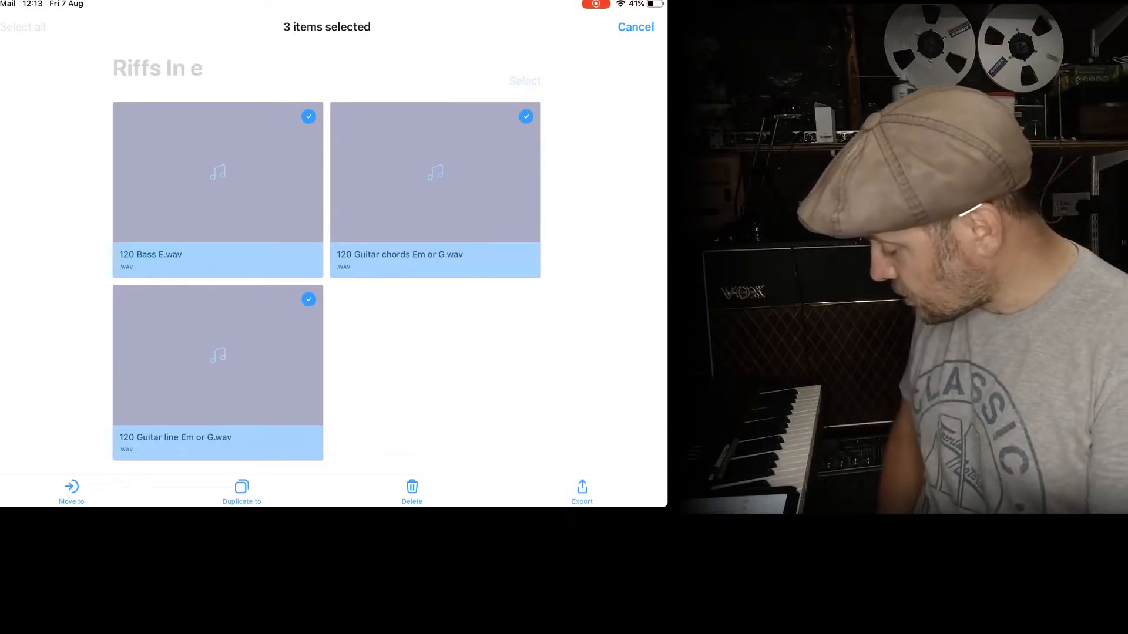
{"action": "left_click", "coordinate": [581, 490]}
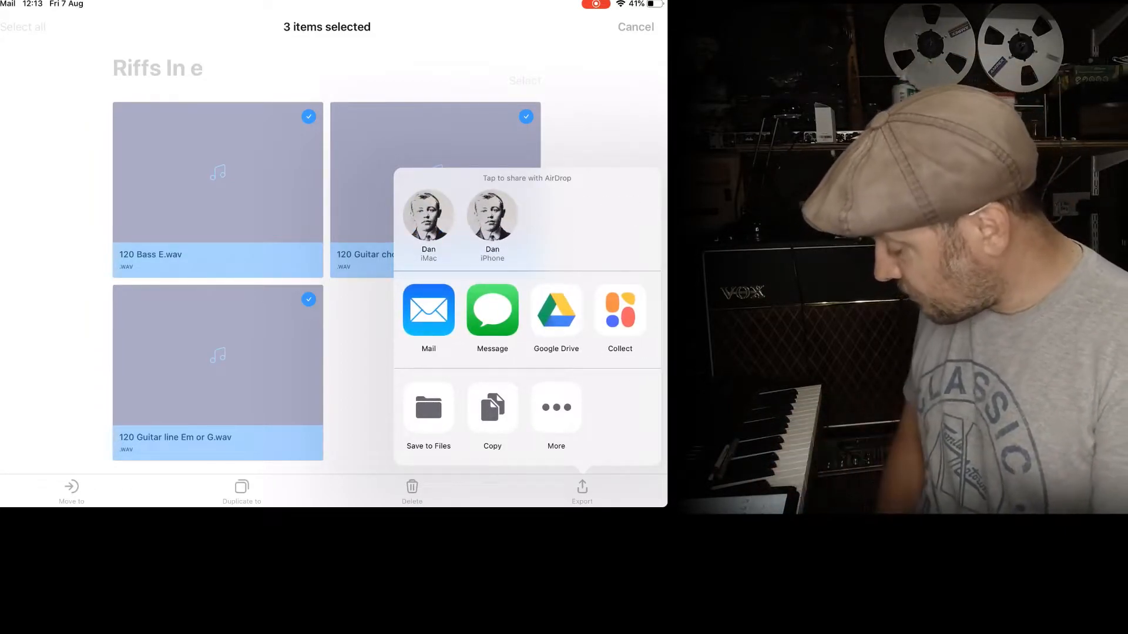
{"action": "left_click", "coordinate": [428, 408]}
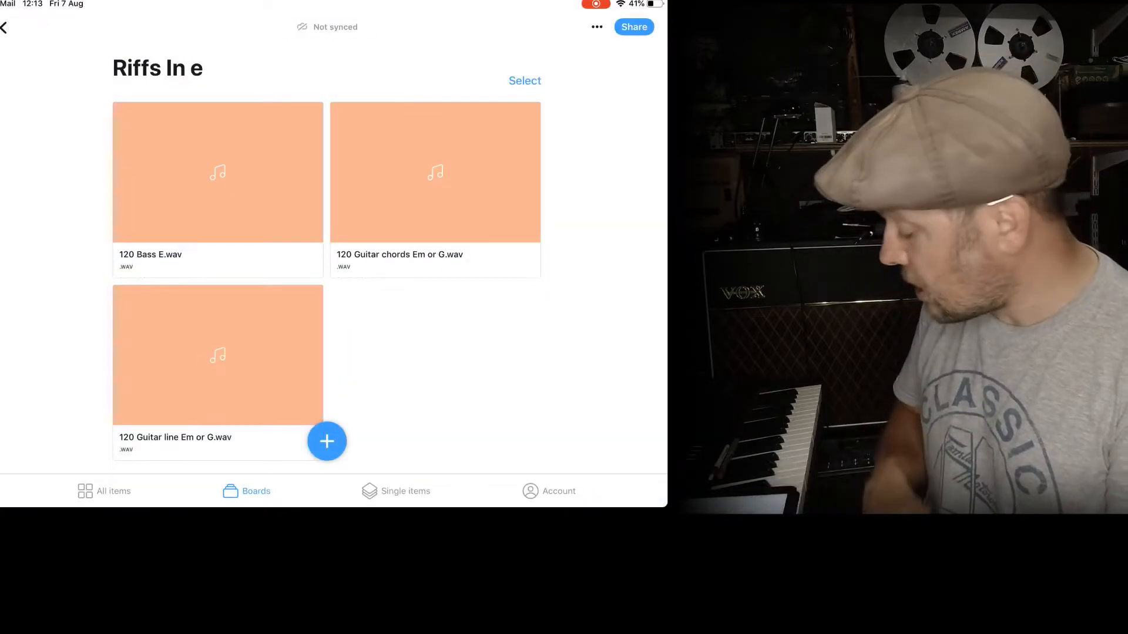
{"action": "key", "text": "home"}
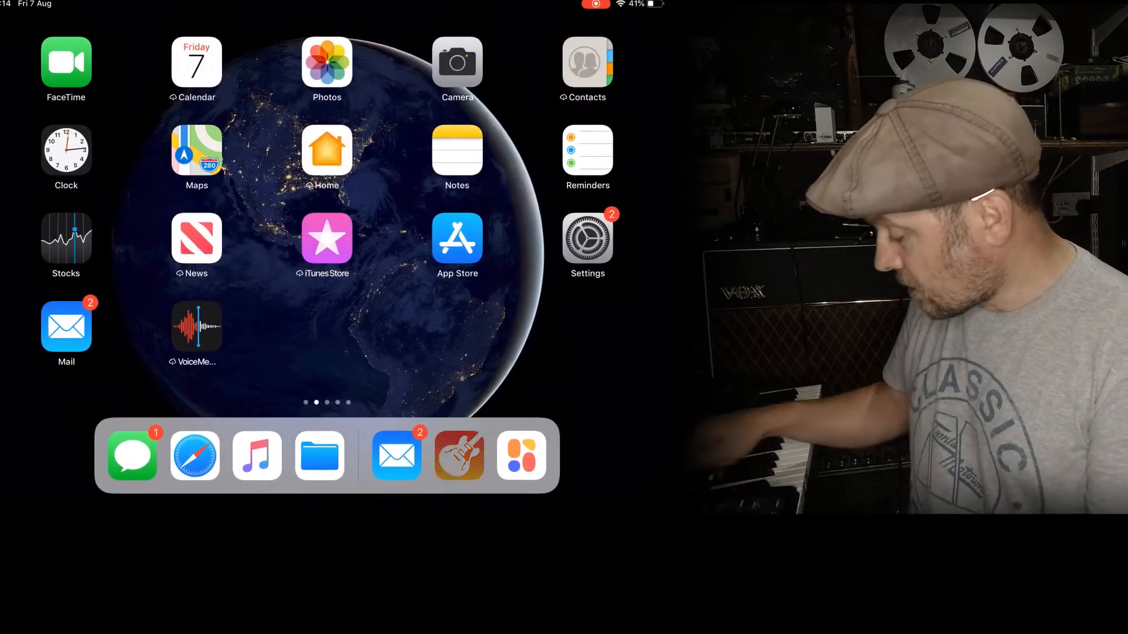
Launch GarageBand, create a new Live Loops song from Recents, and add a track
{"action": "left_click", "coordinate": [458, 455]}
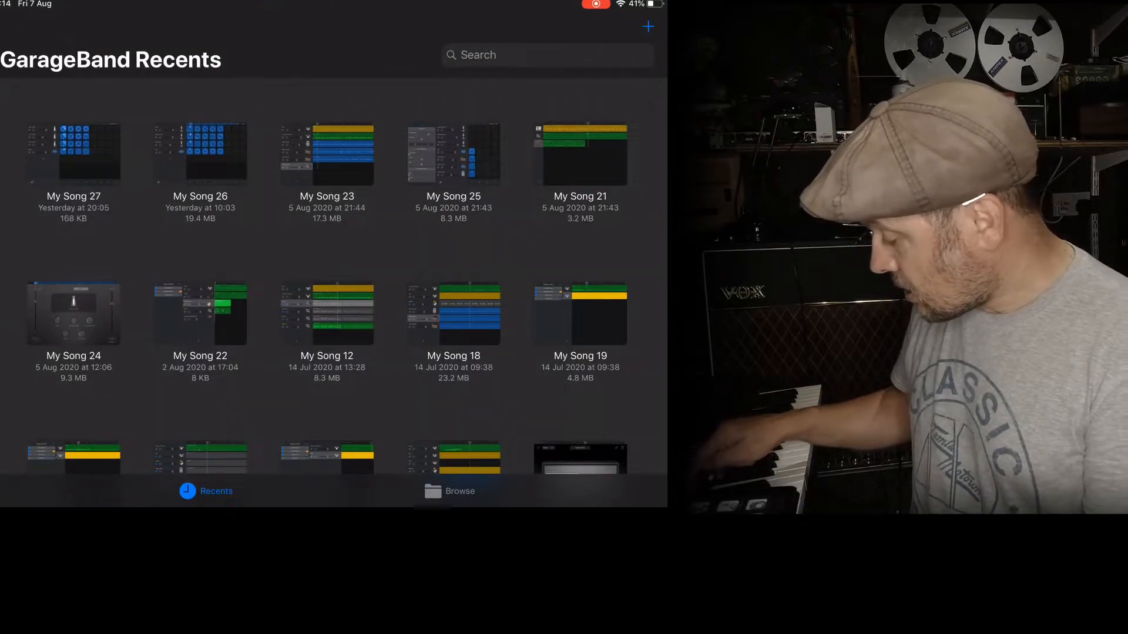
{"action": "left_click", "coordinate": [646, 26]}
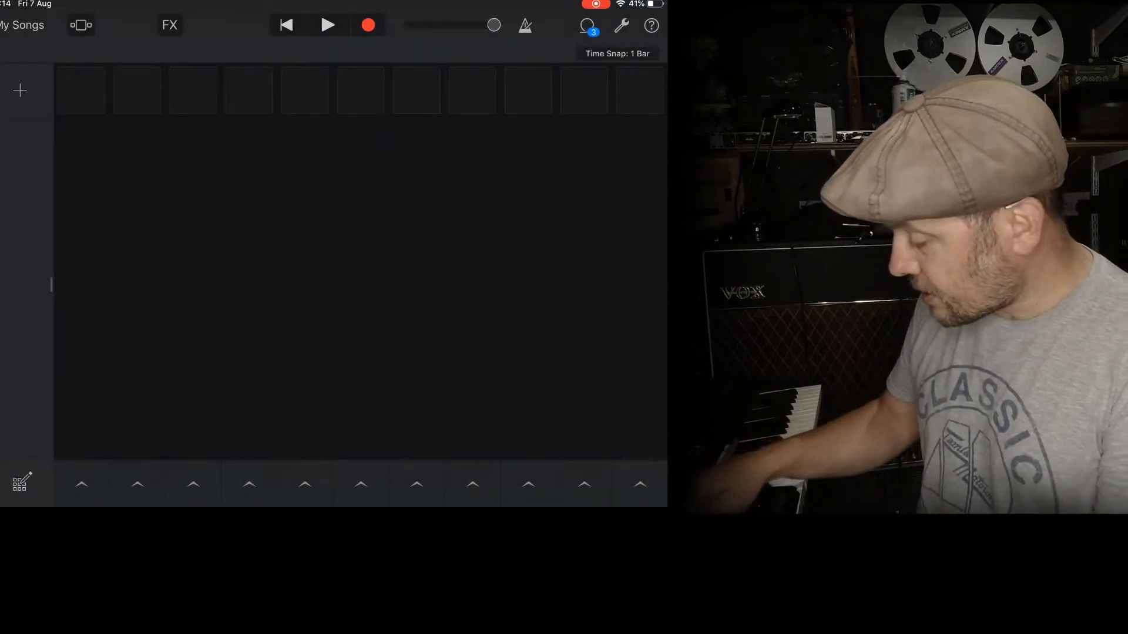
{"action": "left_click", "coordinate": [19, 90]}
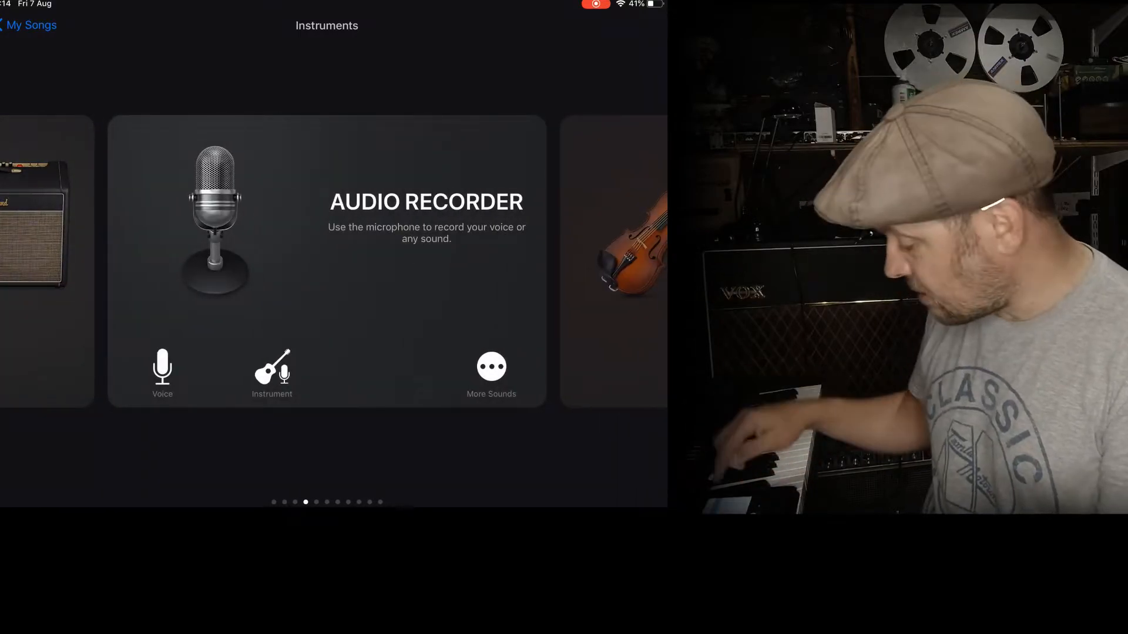
Make the new tracks Audio Recorder tracks and show the loop browser's Files list
{"action": "left_click", "coordinate": [491, 367]}
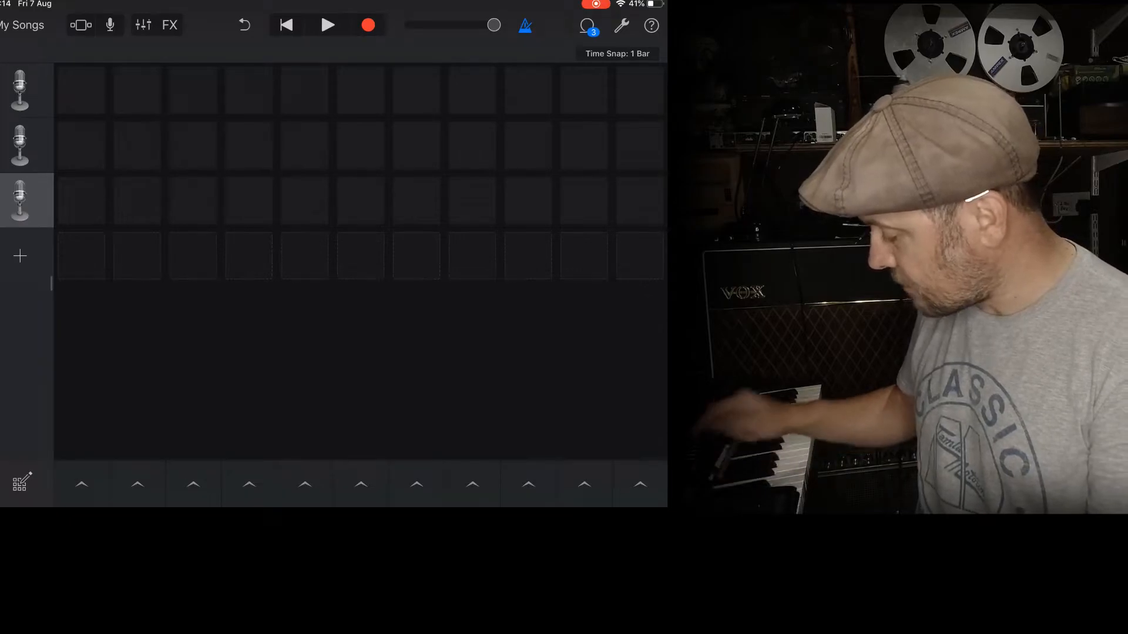
{"action": "left_click", "coordinate": [586, 25]}
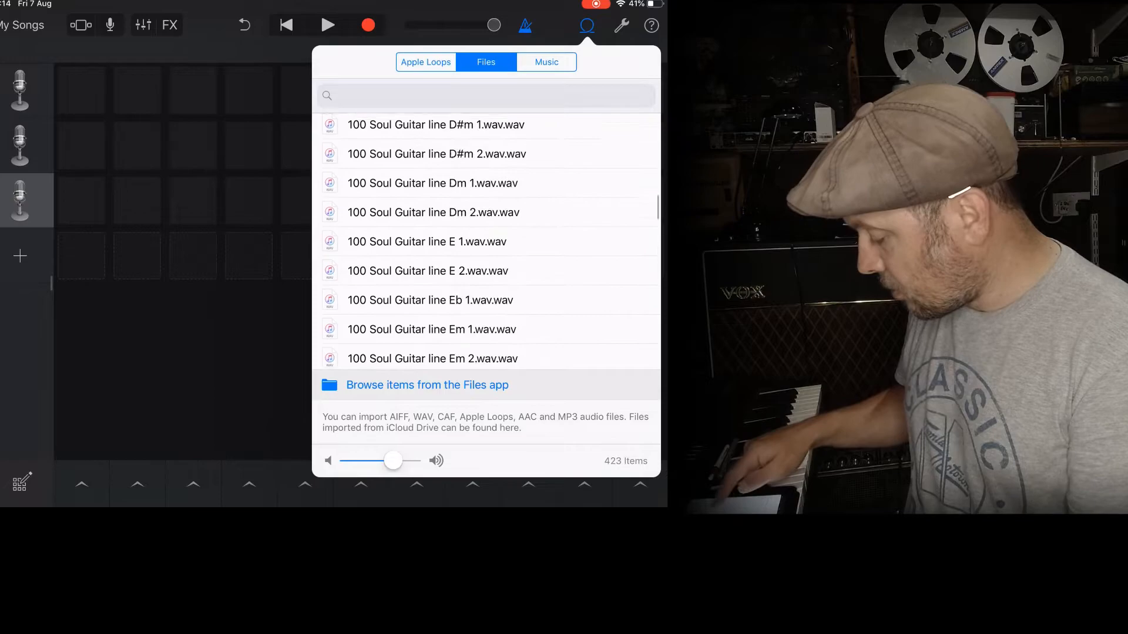
Scroll the Files list to 120 Bass E and start dragging it into track 1's first cell
{"action": "scroll", "scroll_direction": "up", "scroll_amount": 3}
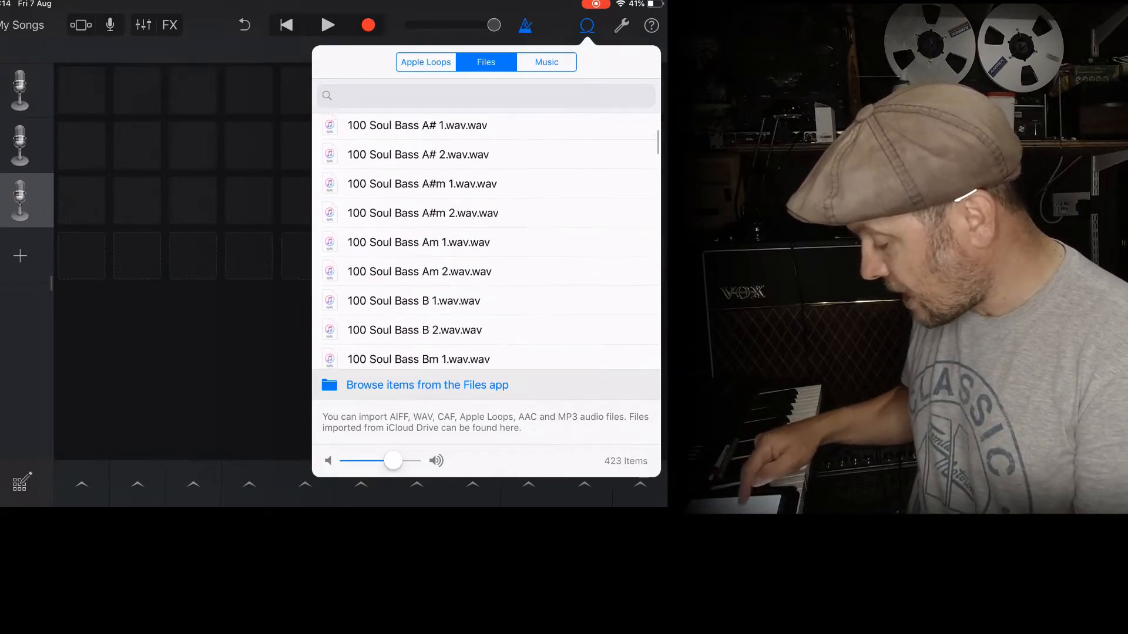
{"action": "scroll", "scroll_direction": "down", "scroll_amount": 3}
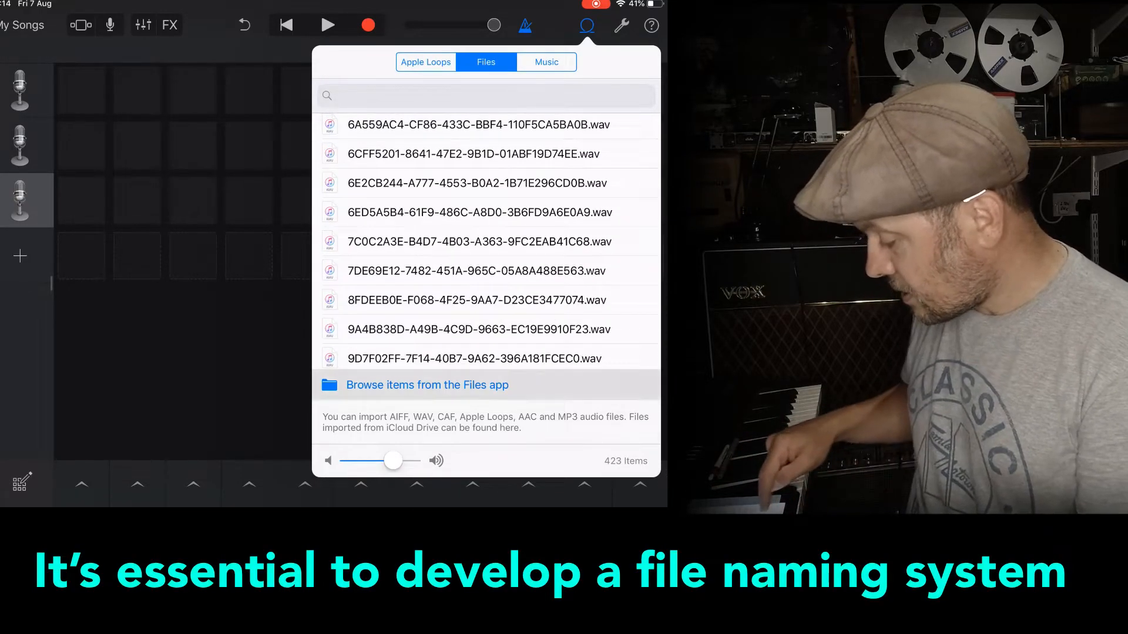
{"action": "left_click", "coordinate": [426, 385]}
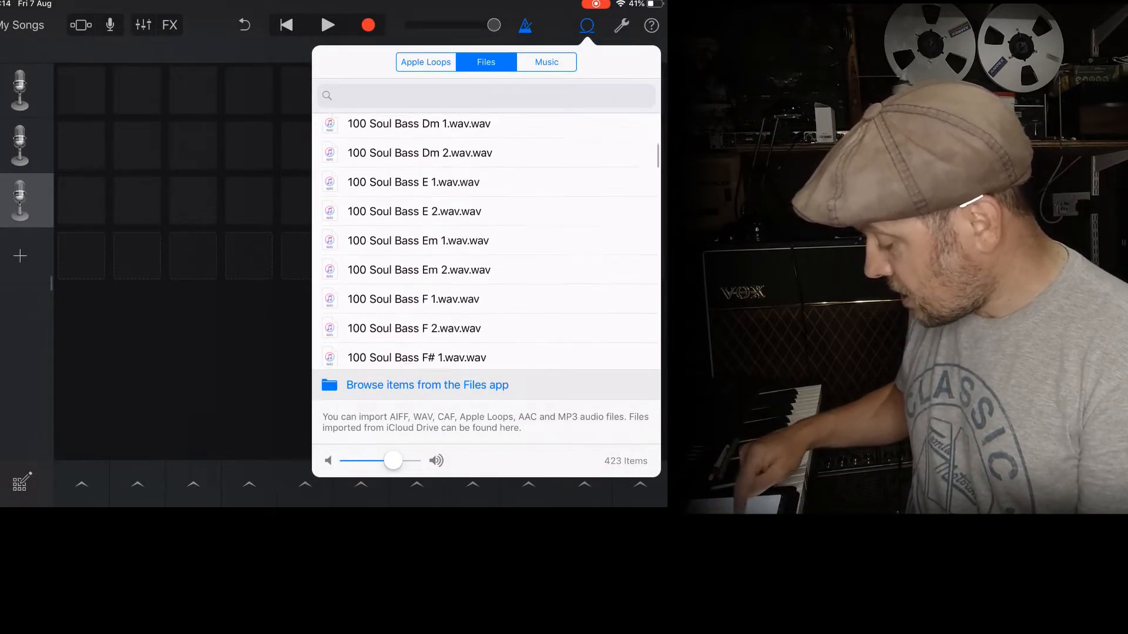
{"action": "scroll", "scroll_direction": "down", "scroll_amount": 3}
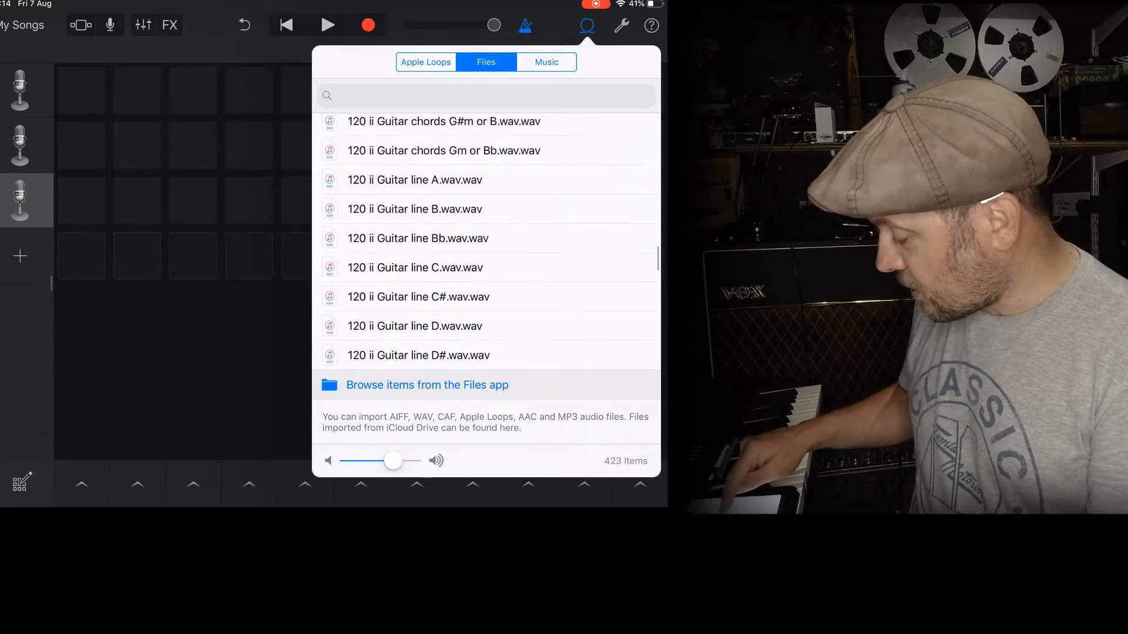
{"action": "scroll", "scroll_direction": "down", "scroll_amount": 3}
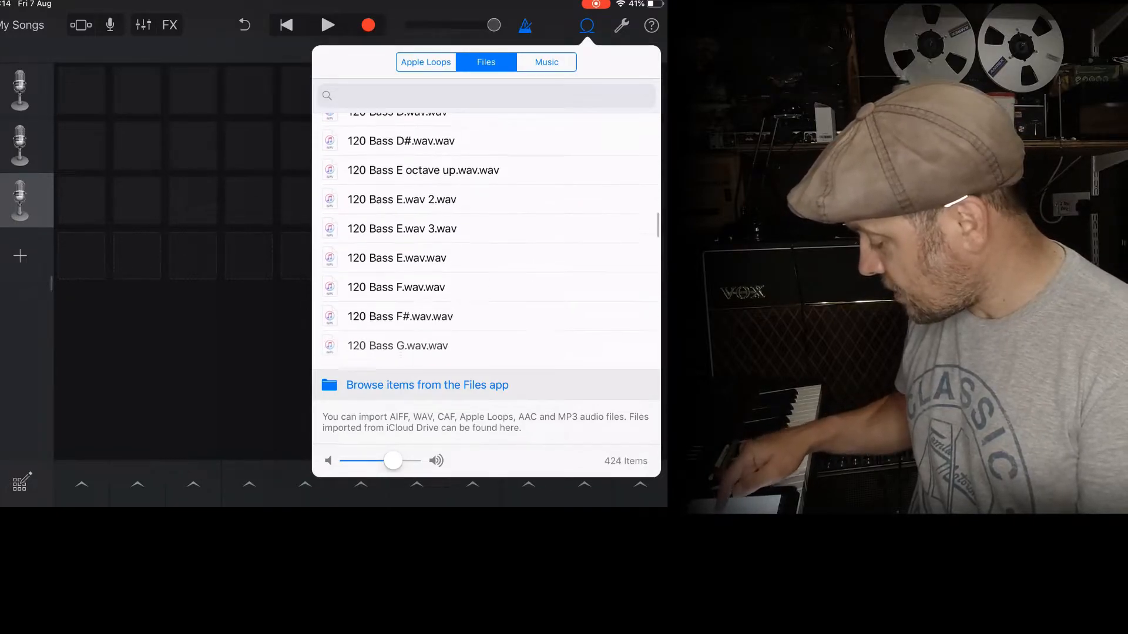
{"action": "scroll", "scroll_direction": "up", "scroll_amount": 3}
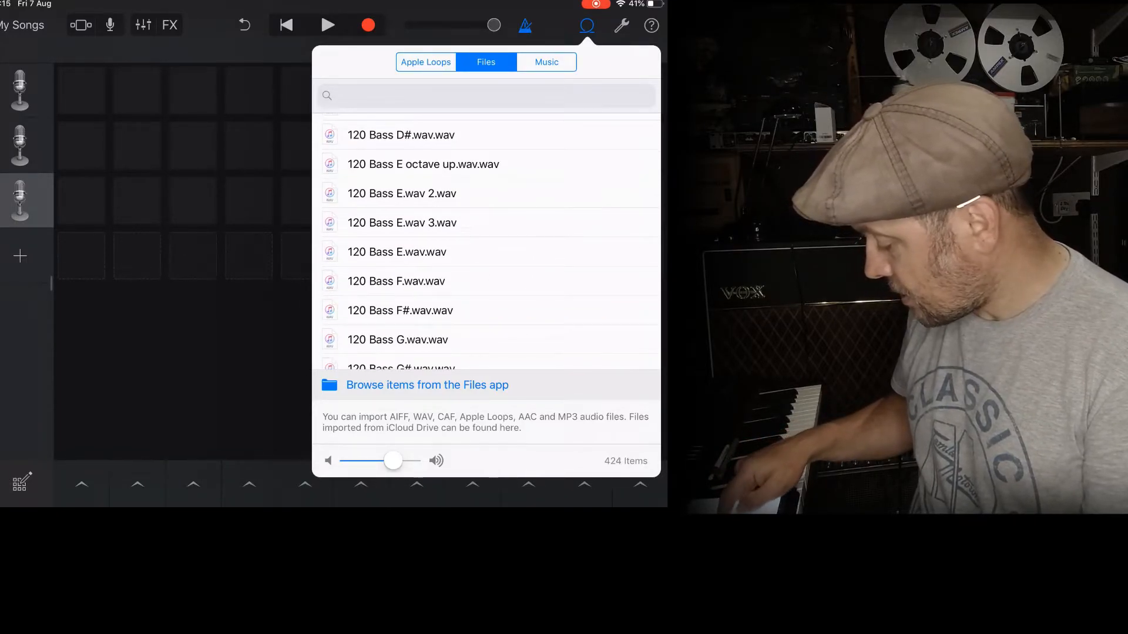
{"action": "left_click", "coordinate": [587, 25]}
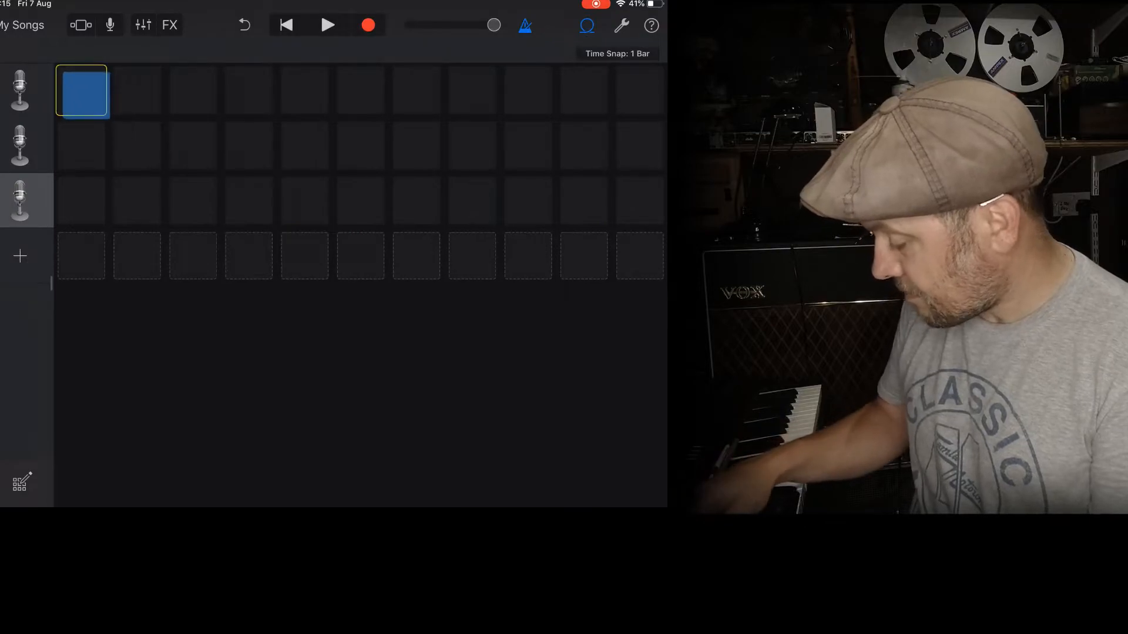
Drop 120 Bass E into track 1, Em or G guitar chords into track 2, guitar line into track 3
{"action": "left_click", "coordinate": [587, 25]}
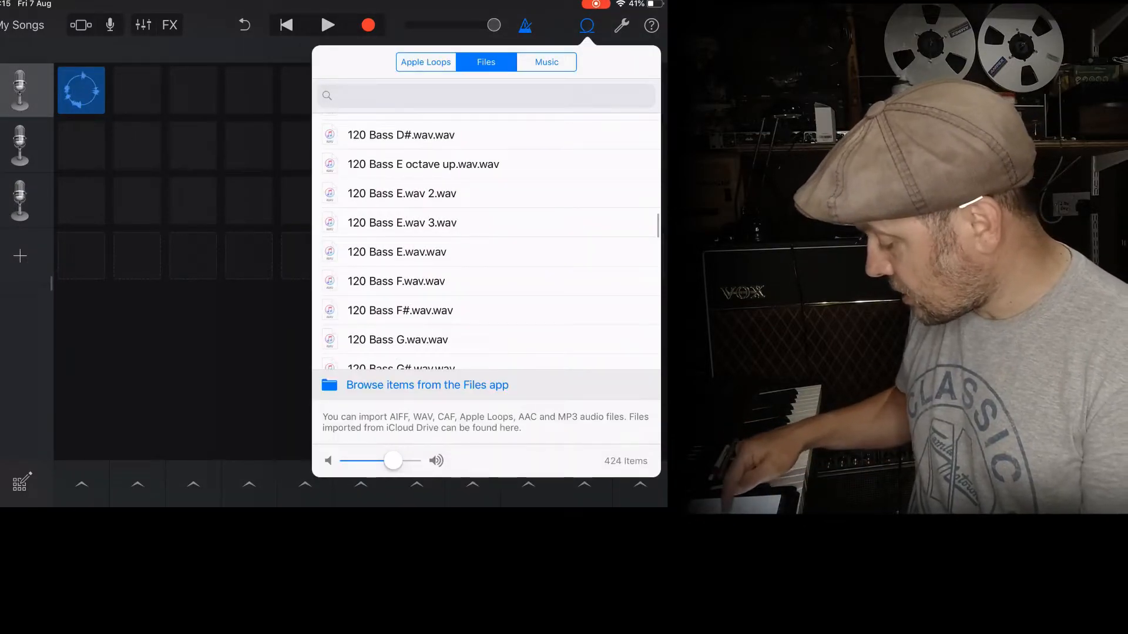
{"action": "scroll", "scroll_direction": "down", "scroll_amount": 3}
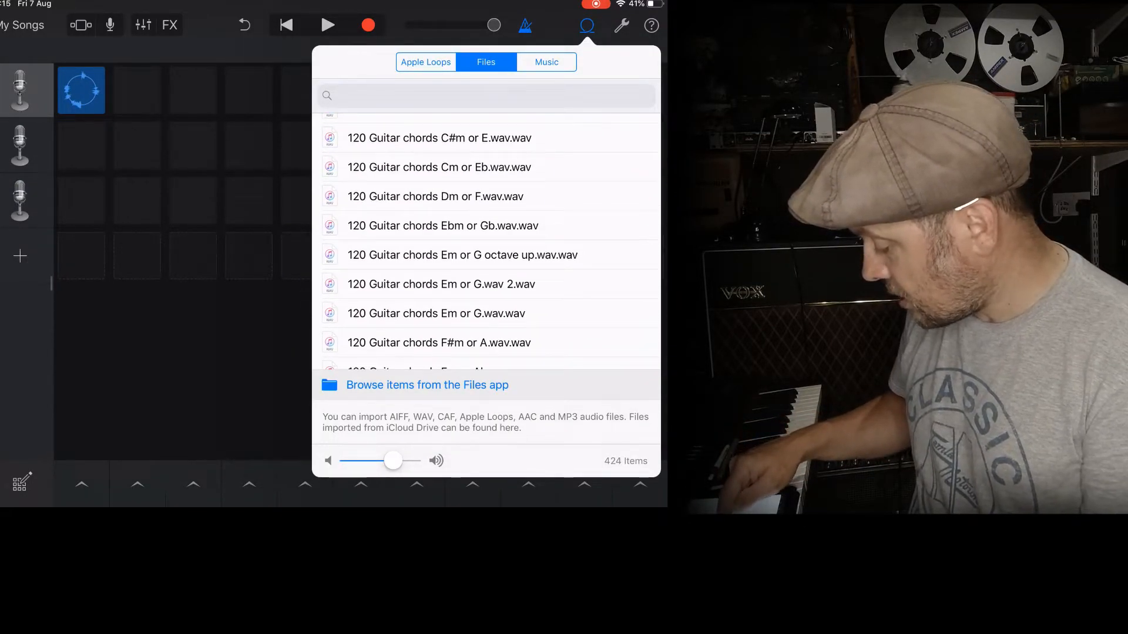
{"action": "left_click", "coordinate": [587, 26]}
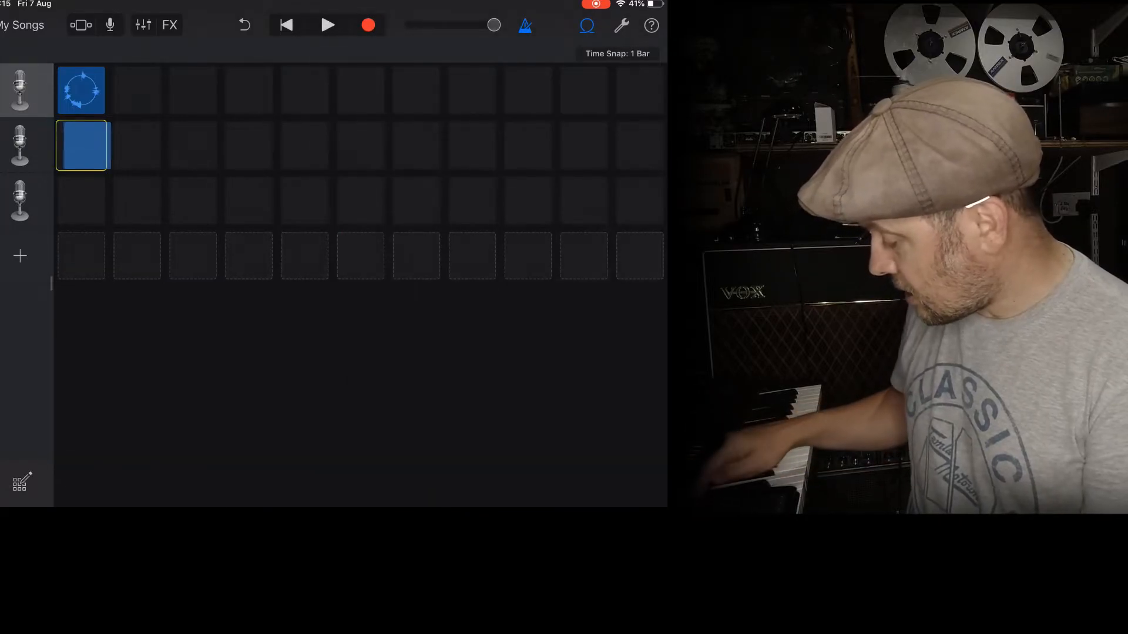
{"action": "left_click", "coordinate": [587, 25]}
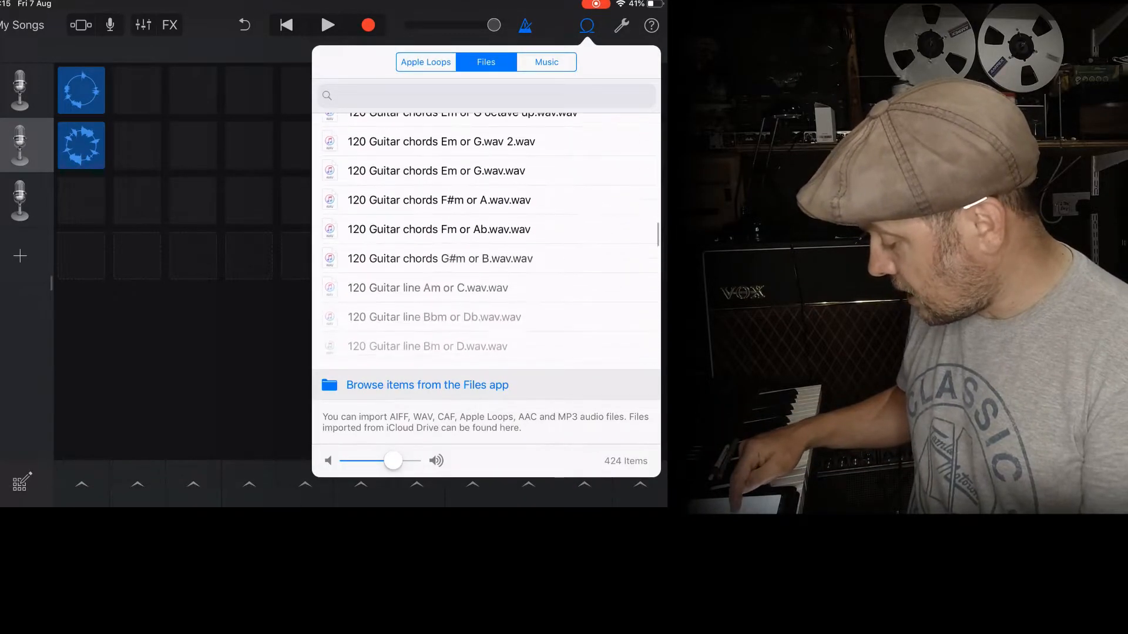
{"action": "scroll", "scroll_direction": "down", "scroll_amount": 3}
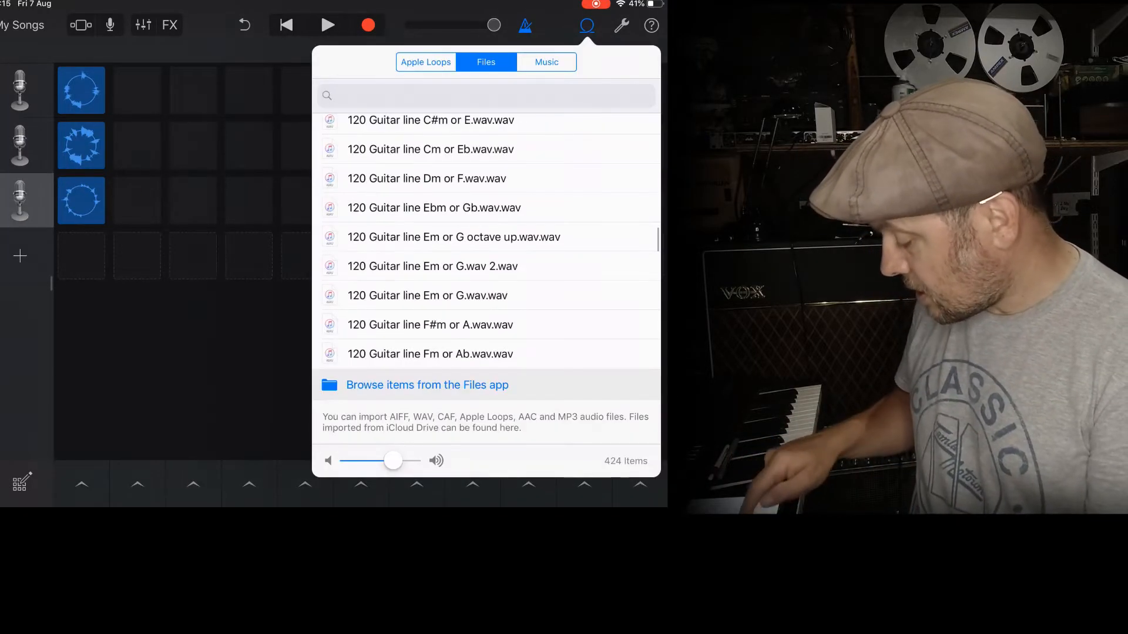
{"action": "left_click", "coordinate": [587, 25]}
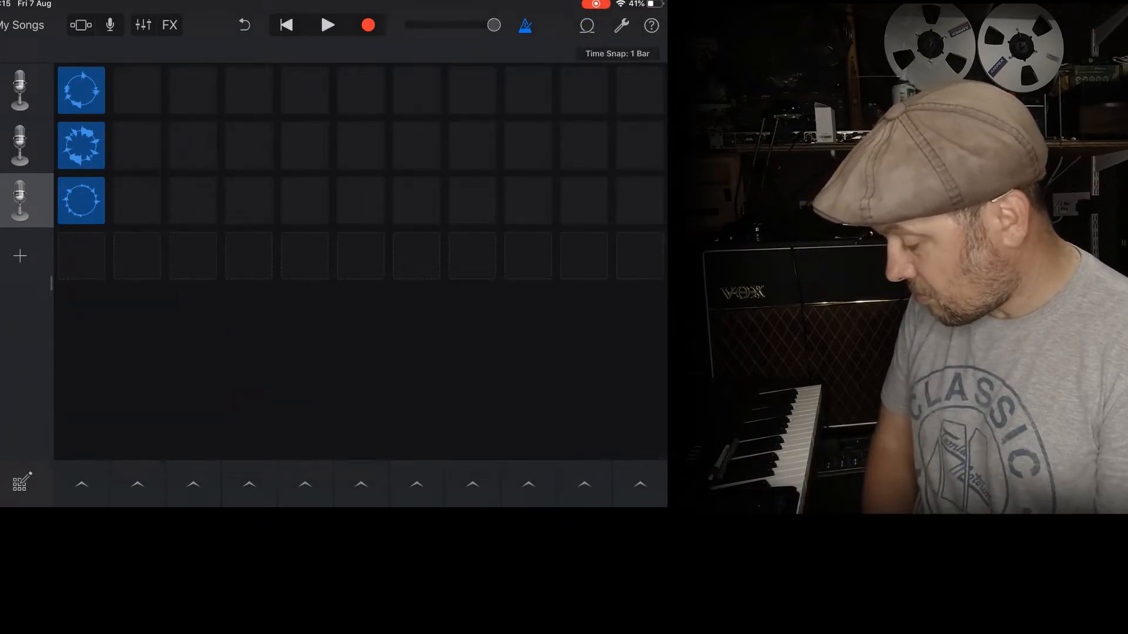
Trigger the three riff cells together and browse Apple Loops' All Drums list
{"action": "left_click", "coordinate": [327, 25]}
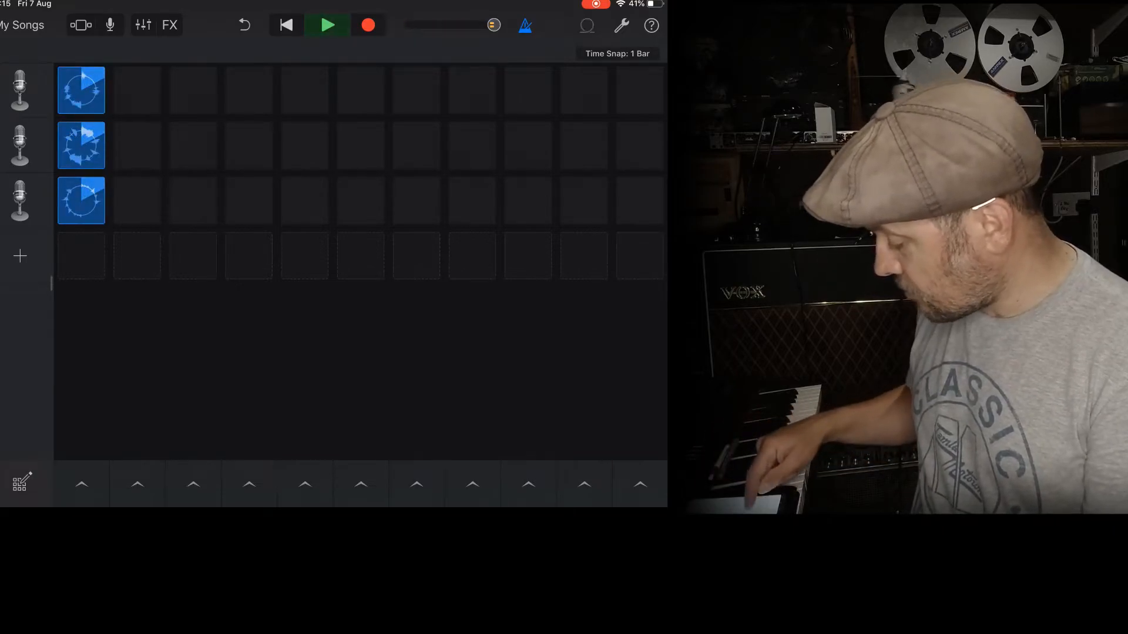
{"action": "left_click", "coordinate": [586, 26]}
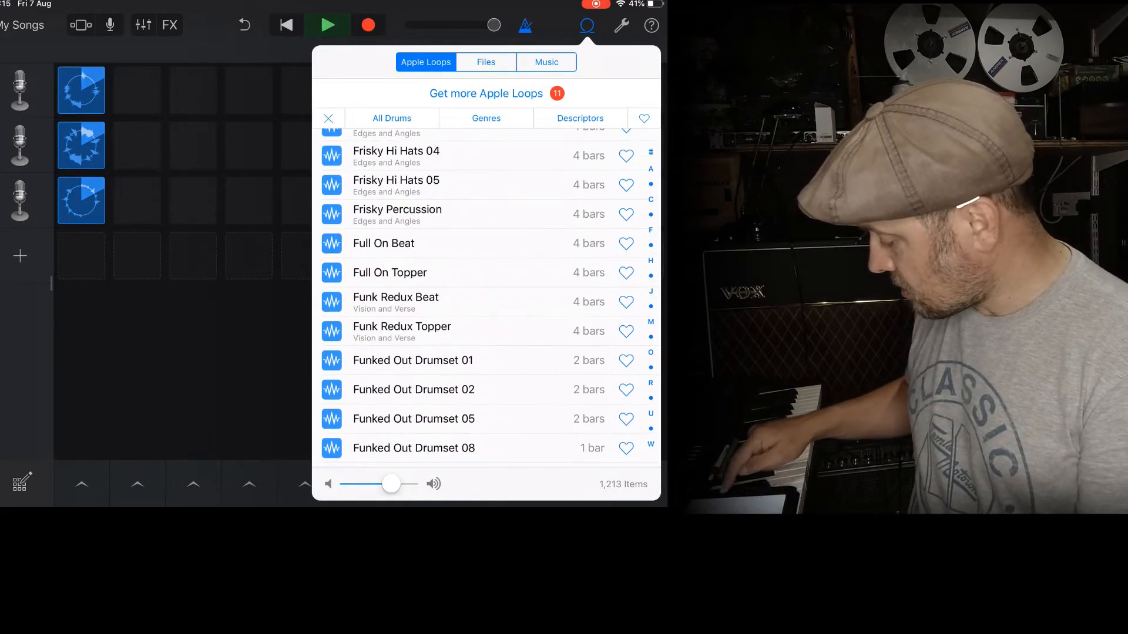
Drop a Disco drum loop from Apple Loops into a new row and trigger all four loops
{"action": "scroll", "scroll_direction": "up", "scroll_amount": 3}
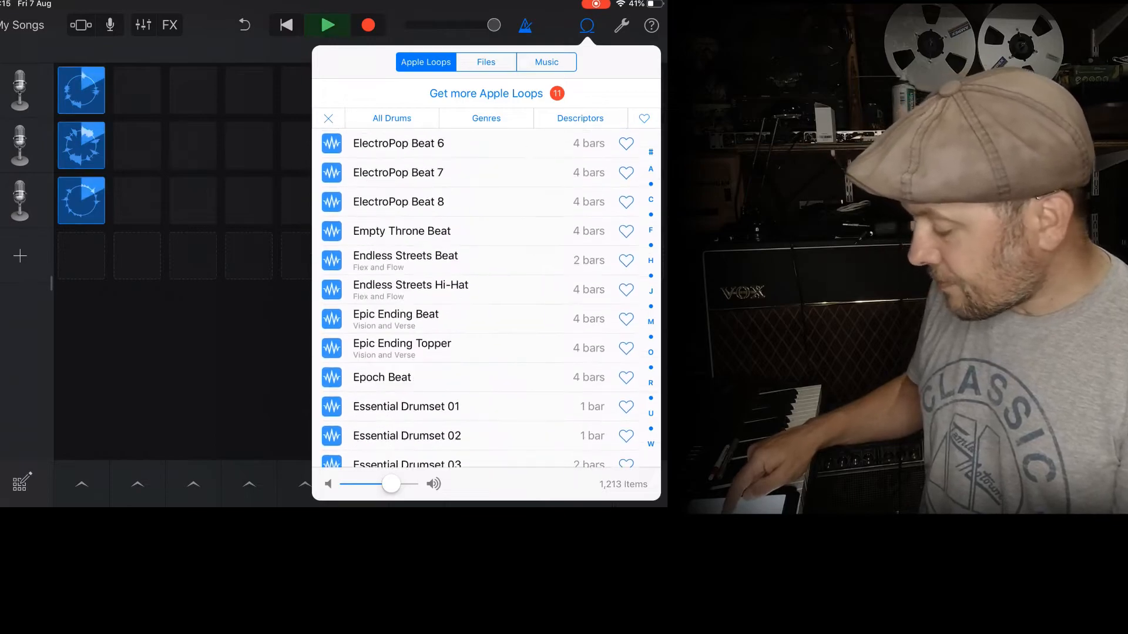
{"action": "scroll", "scroll_direction": "up", "scroll_amount": 3}
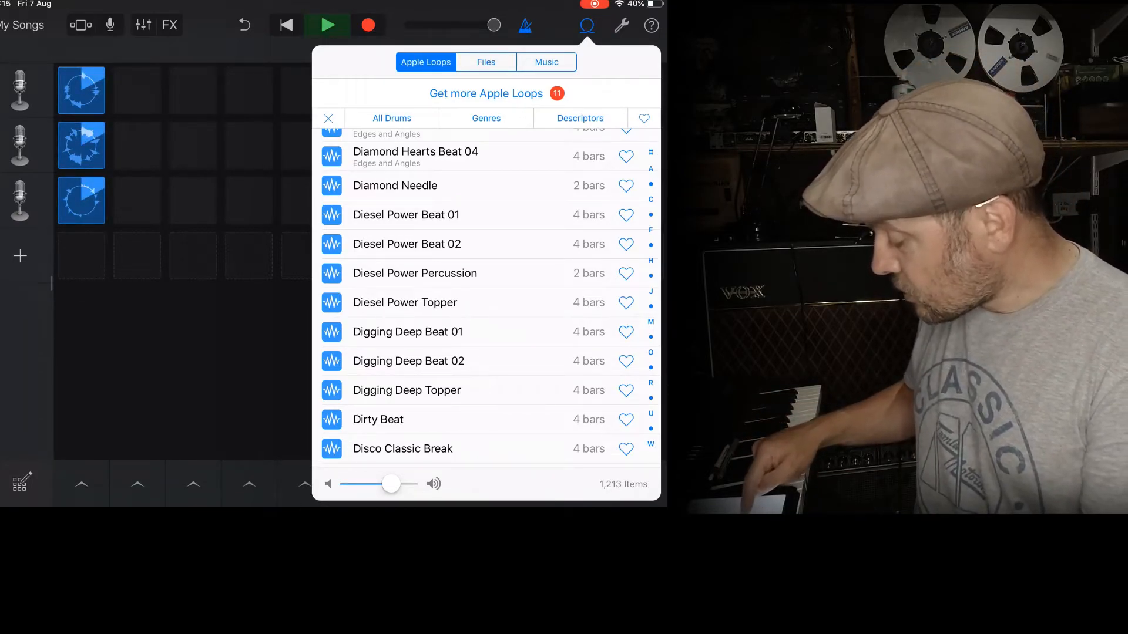
{"action": "scroll", "scroll_direction": "down", "scroll_amount": 3}
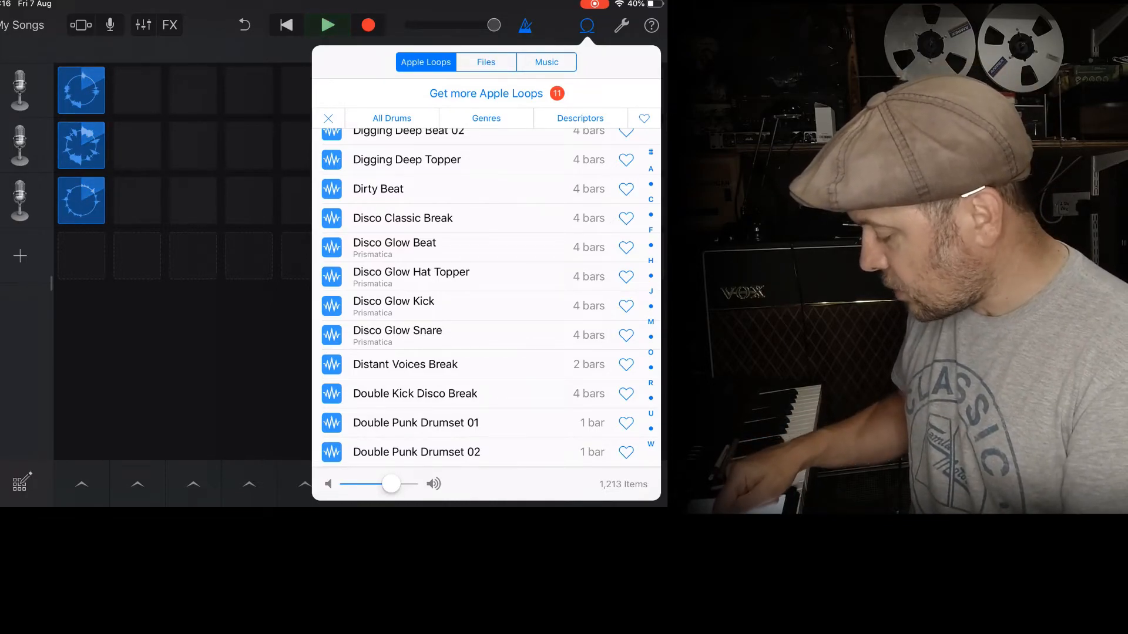
{"action": "left_click", "coordinate": [329, 119]}
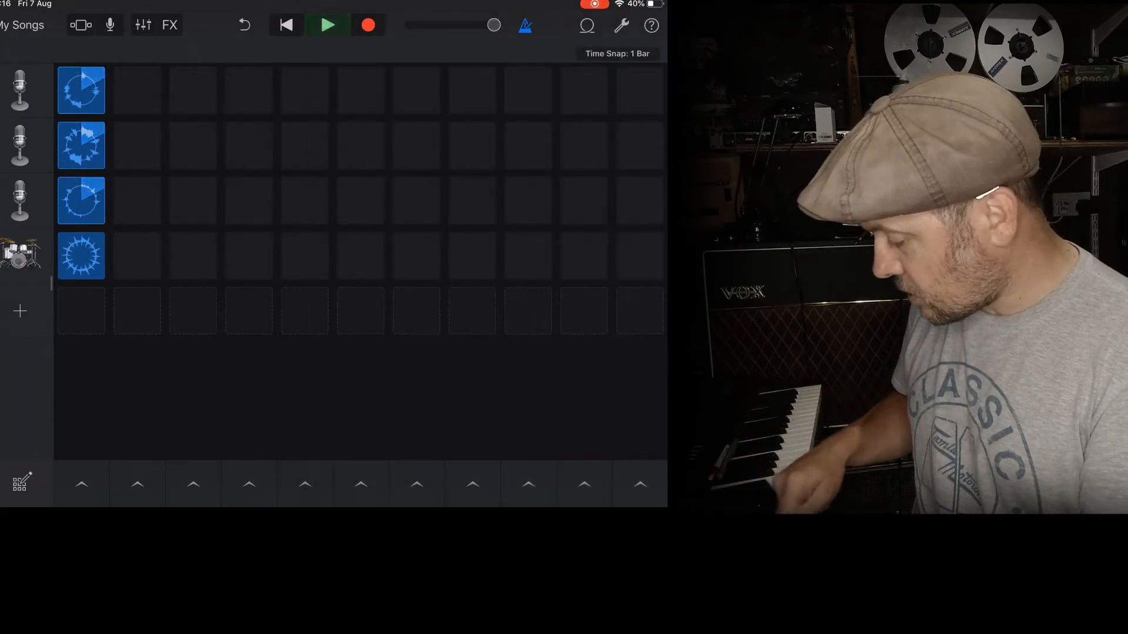
{"action": "left_click", "coordinate": [328, 25]}
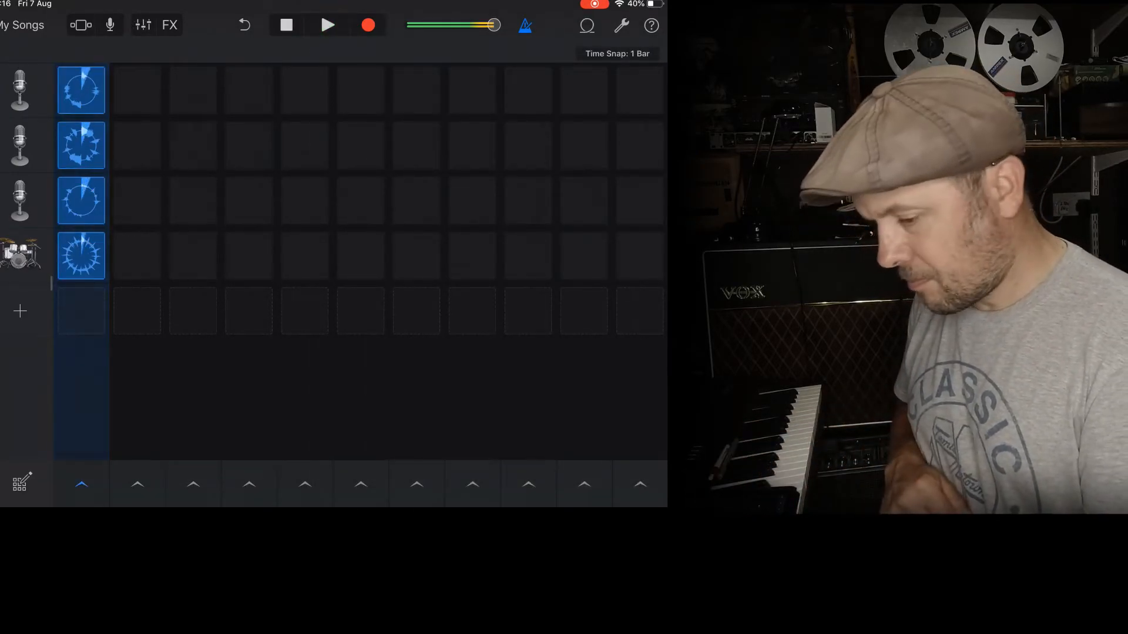